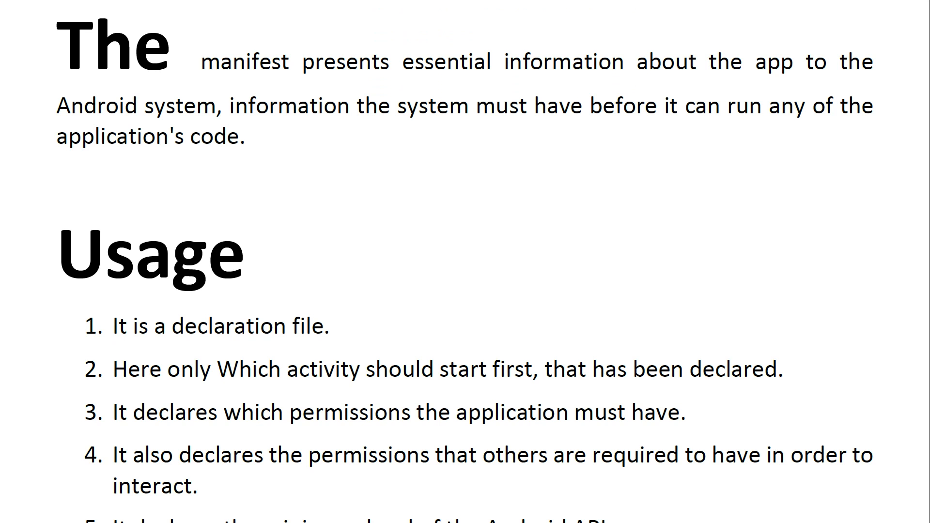
Step: Scroll down the PDF slides past the manifest introduction to the eight Usage points
scroll("down", 3)
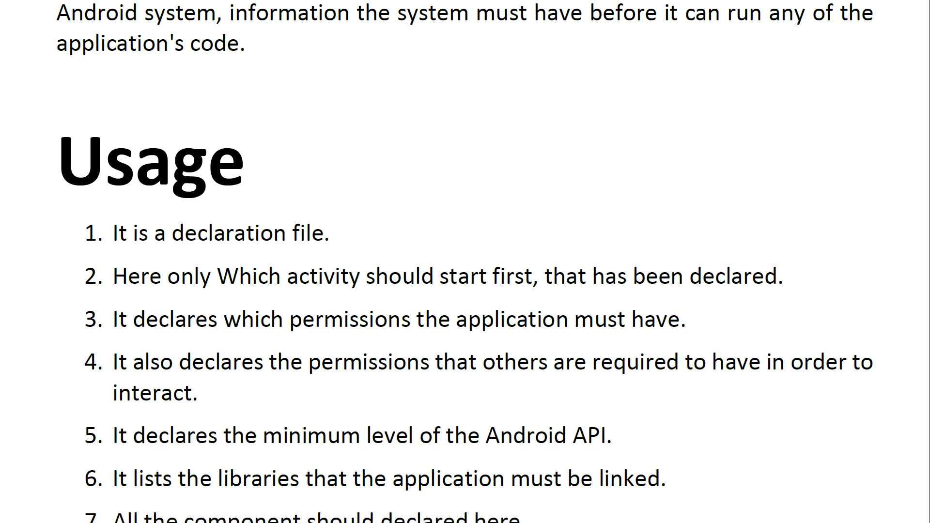
scroll("down", 3)
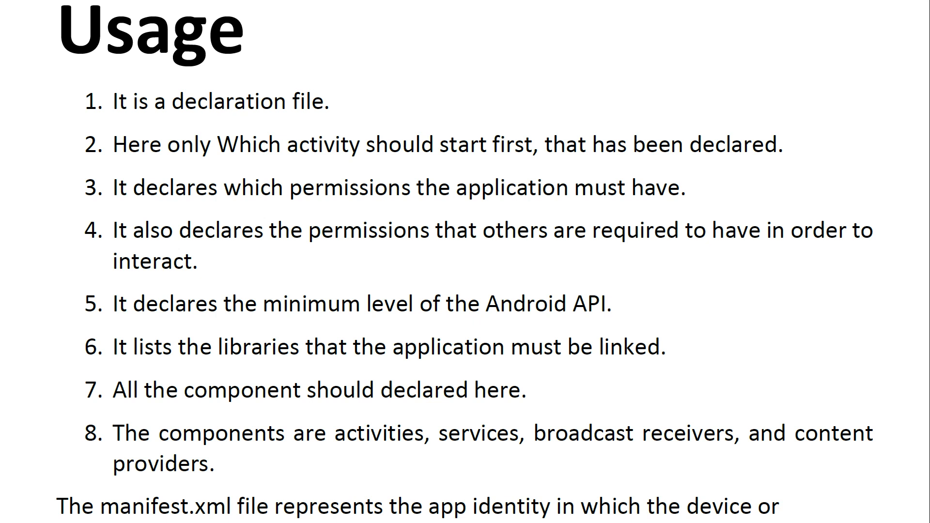
mouse_move(790, 444)
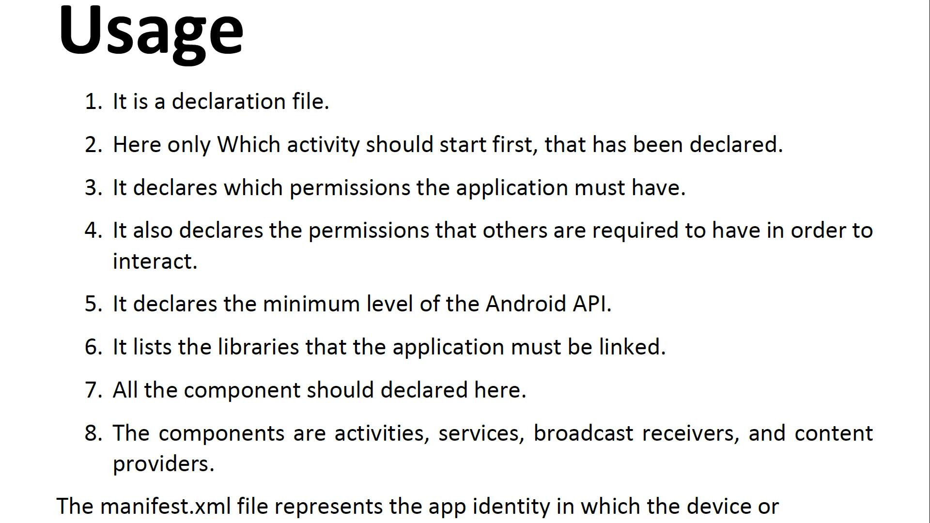
Step: Scroll to page 8's note that manifest.xml holds the app's identity, package and permissions
scroll("down", 3)
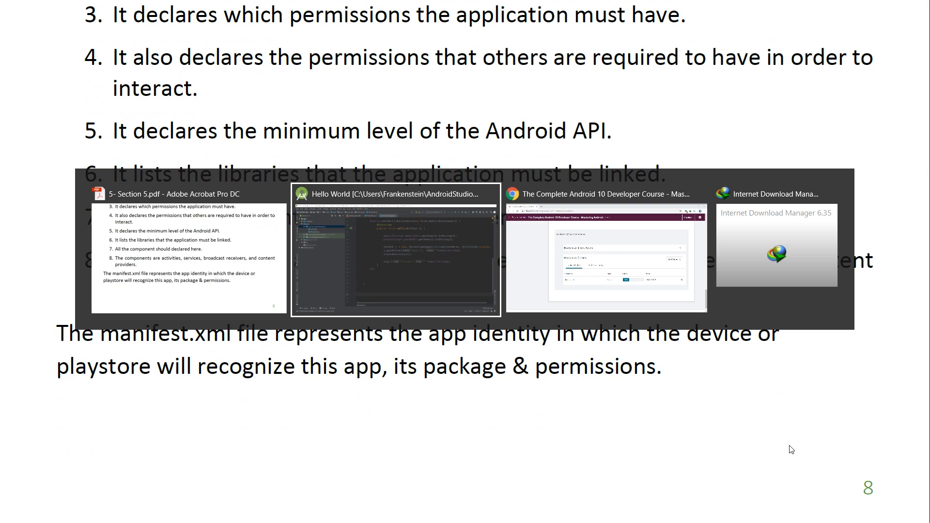
Step: Switch from Acrobat to the Android Studio Hello World project window
left_click(395, 256)
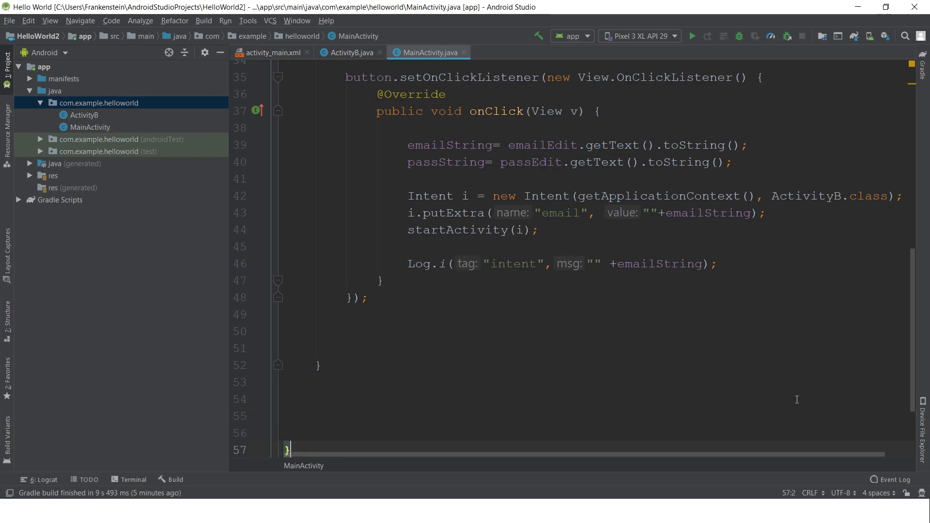
scroll("down", 3)
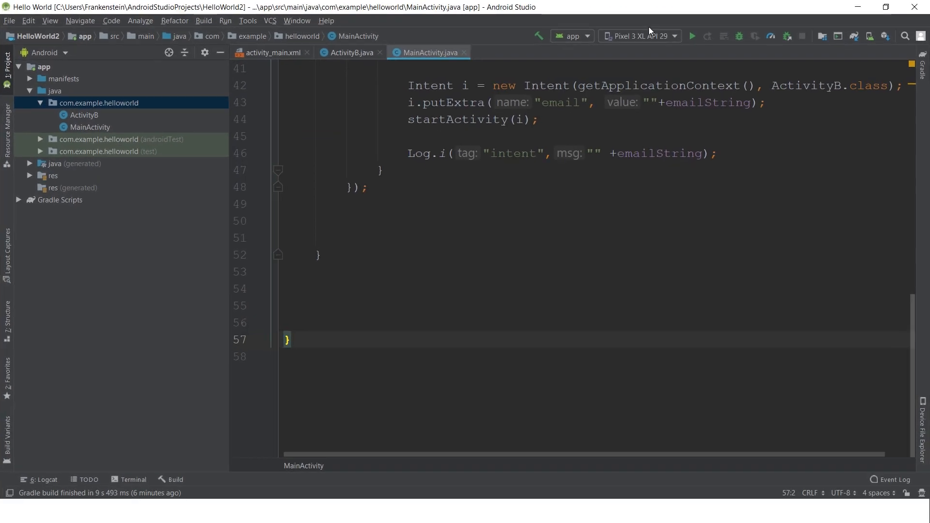
left_click(14, 511)
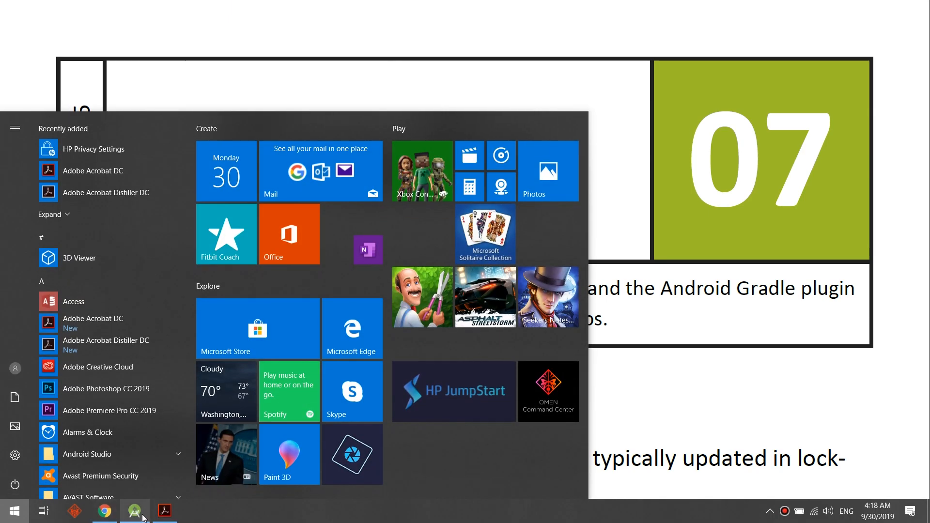
left_click(134, 510)
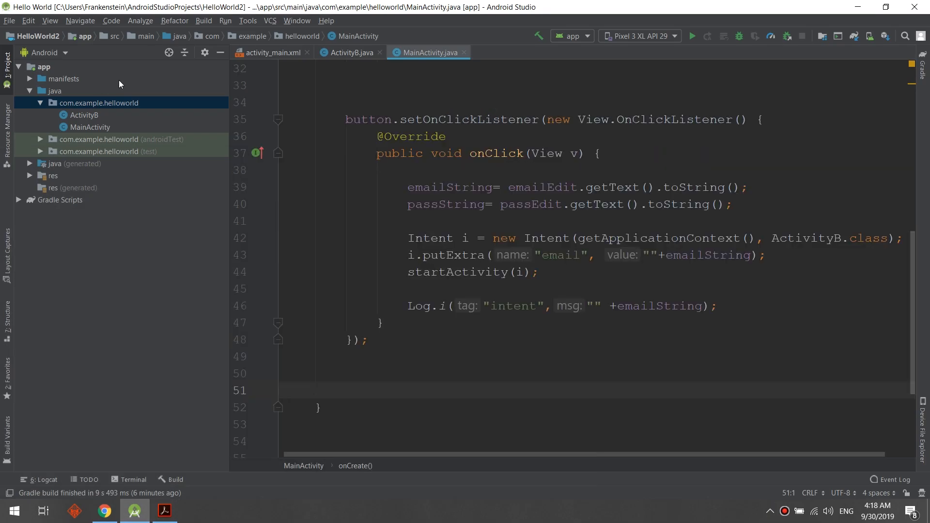
Step: Expand app > manifests in the Project panel and open AndroidManifest.xml
left_click(63, 79)
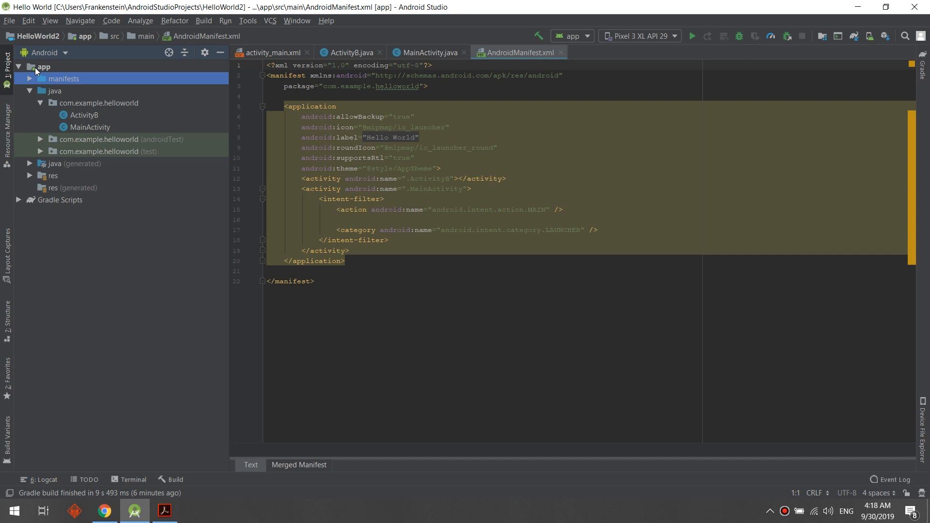
left_click(65, 53)
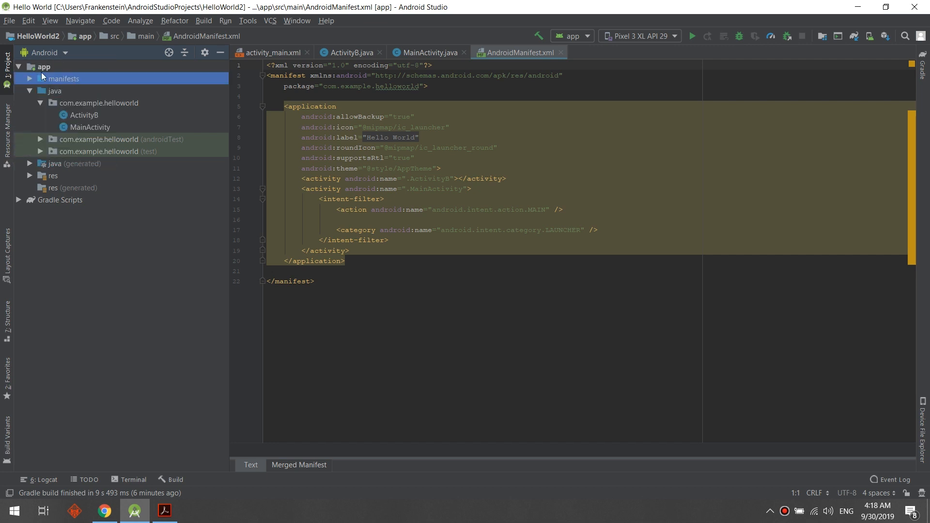
left_click(30, 66)
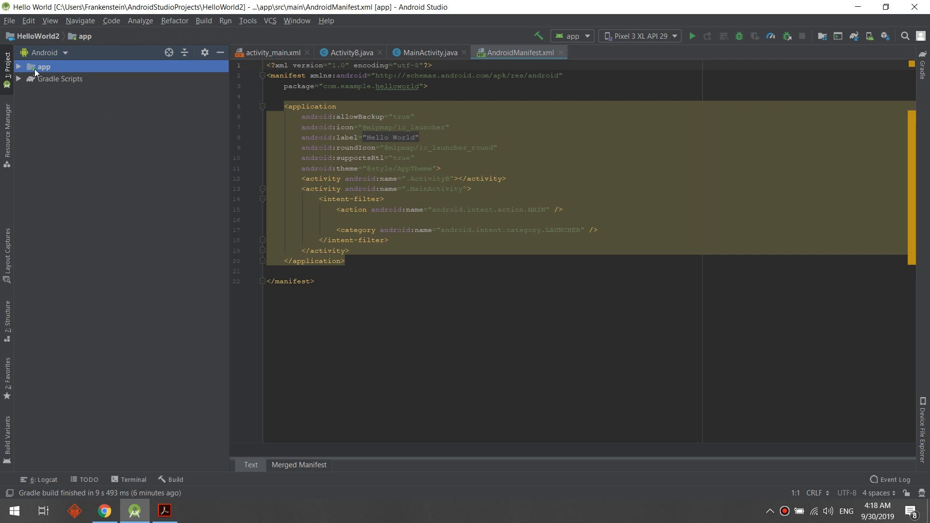
left_click(40, 66)
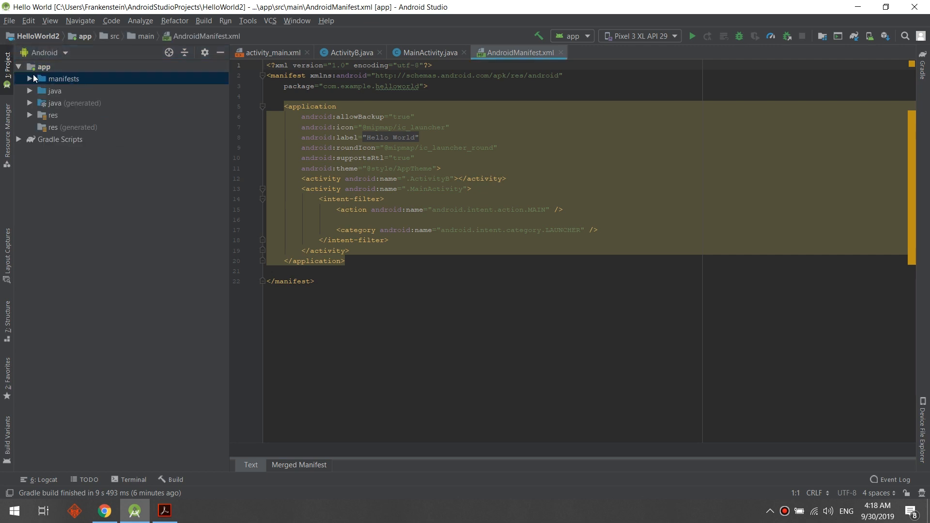
left_click(29, 79)
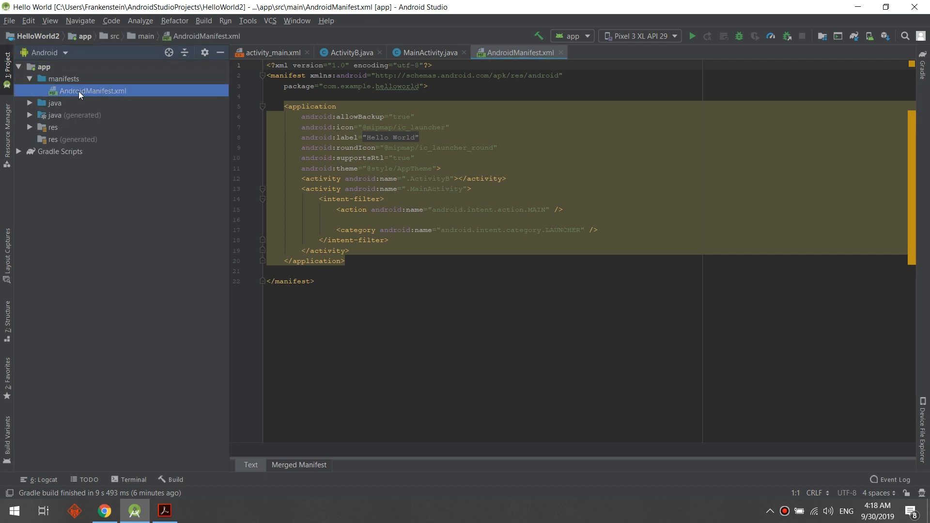
left_click(307, 53)
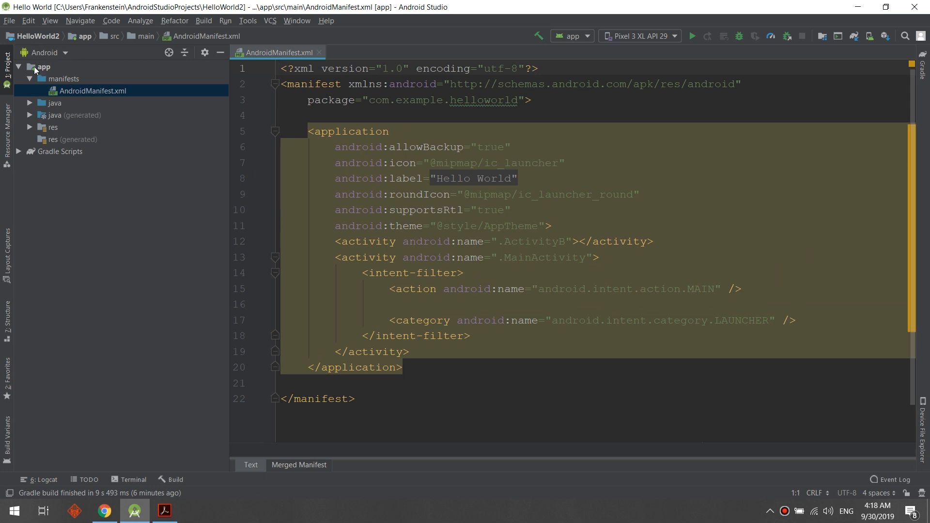
mouse_move(56, 82)
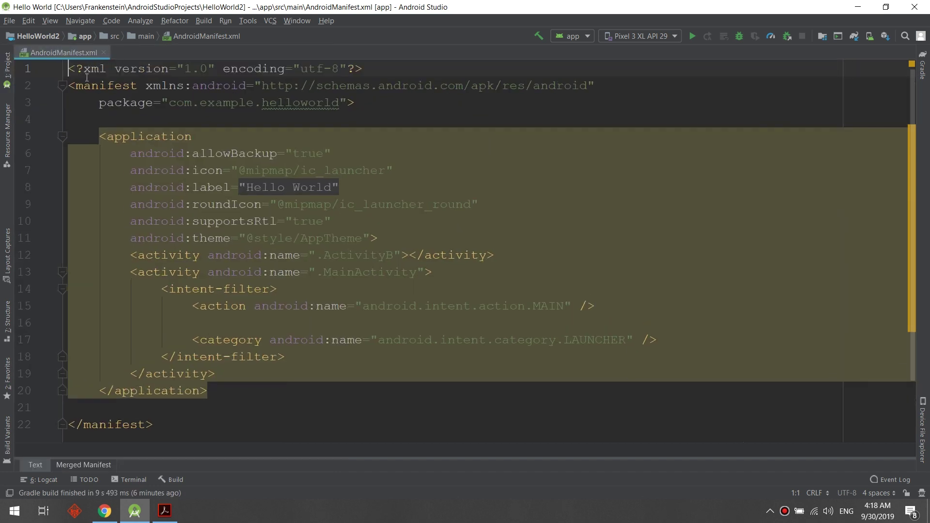
Step: Highlight the closing and opening manifest tags, then click into the application block
double_click(86, 69)
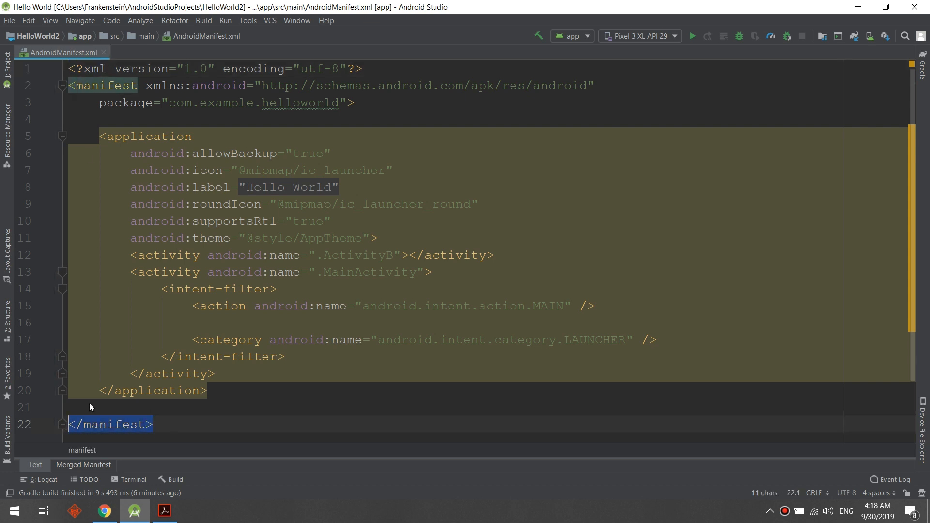
double_click(101, 85)
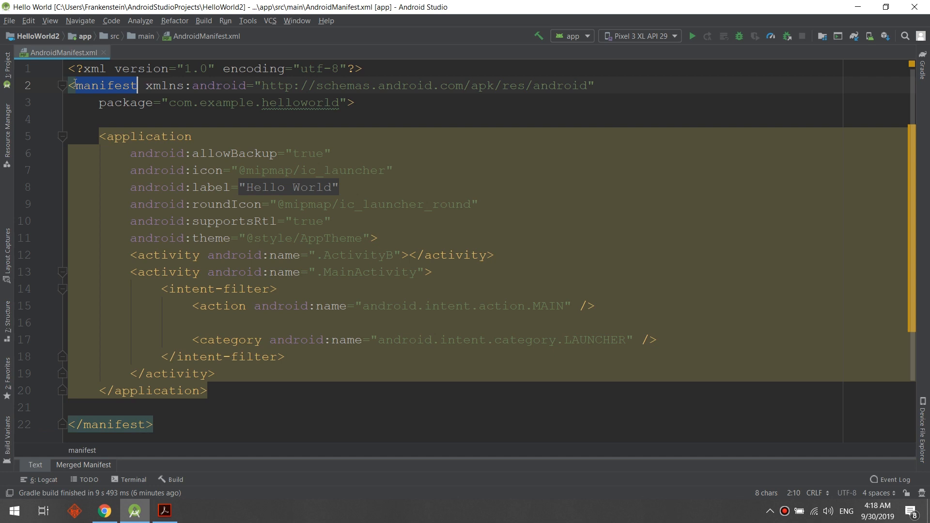
left_click(88, 102)
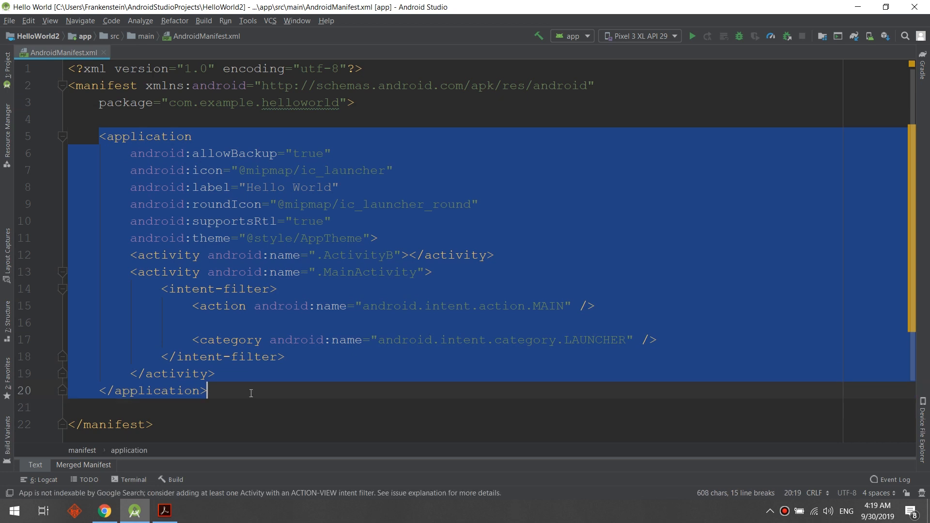
left_click(215, 373)
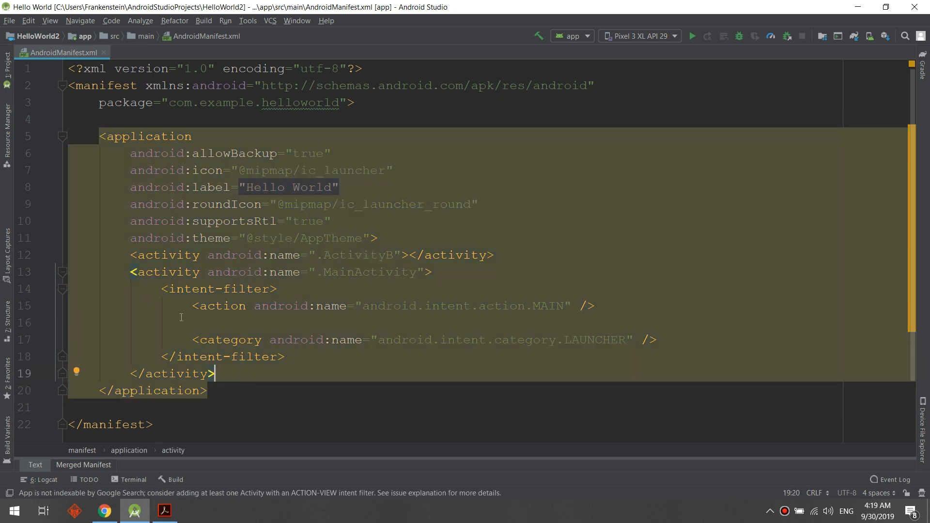
left_click(494, 254)
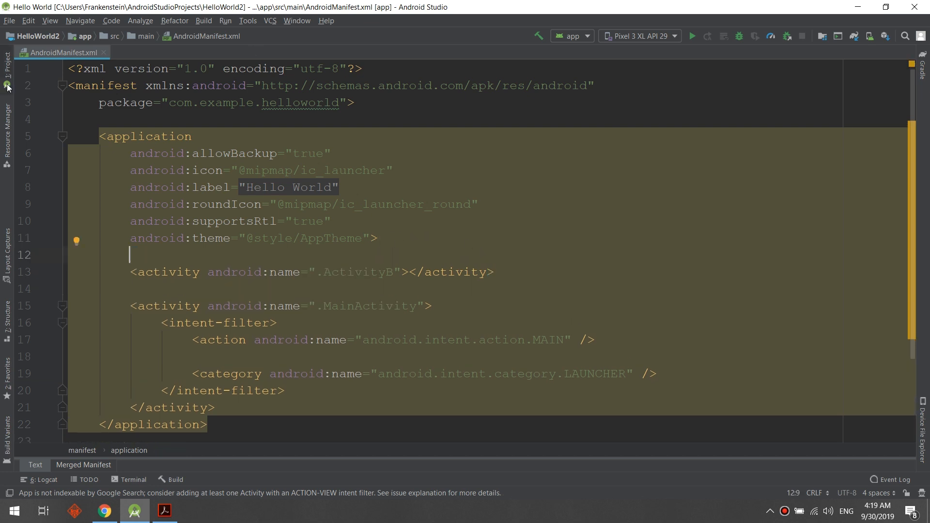
mouse_move(113, 211)
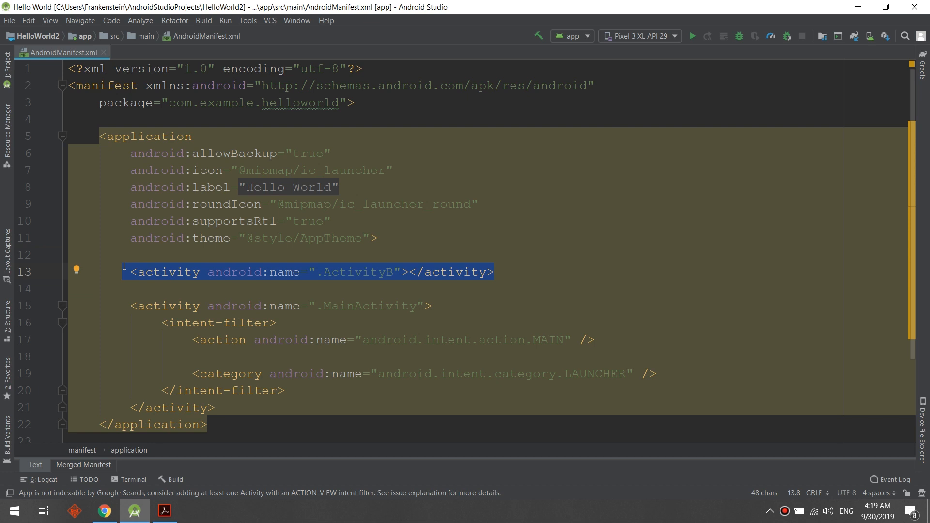
mouse_move(401, 274)
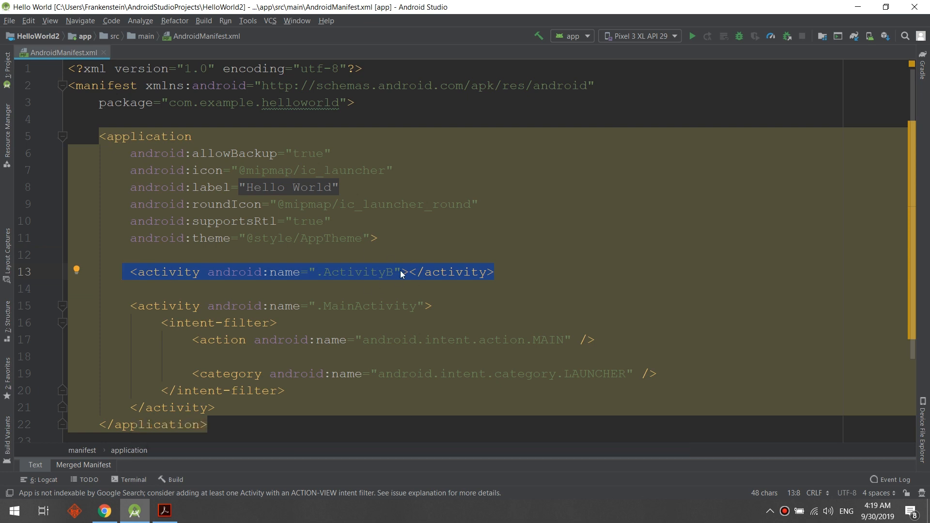
left_click(261, 339)
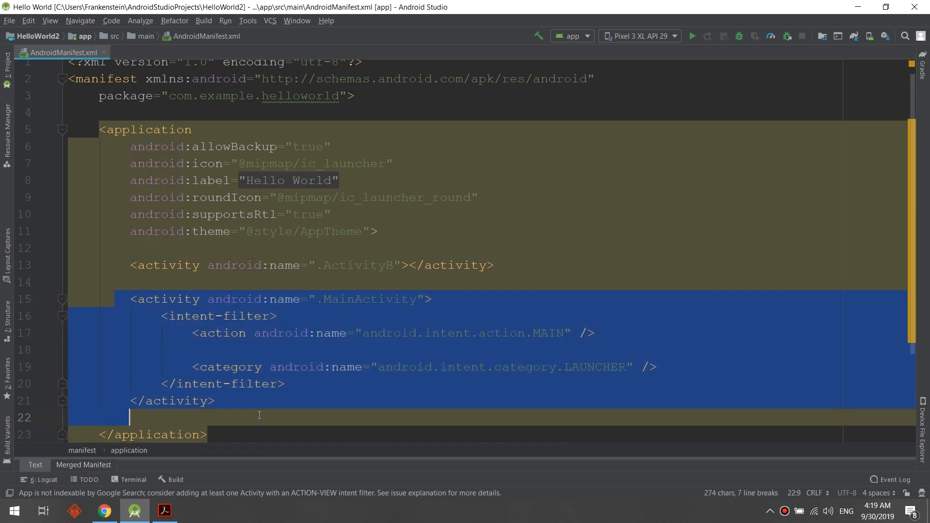
left_click(628, 377)
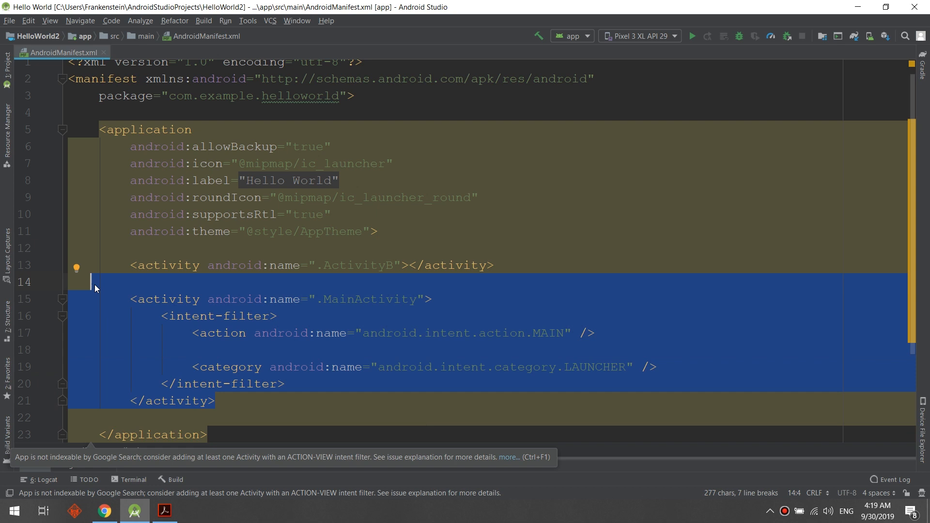
left_click(217, 401)
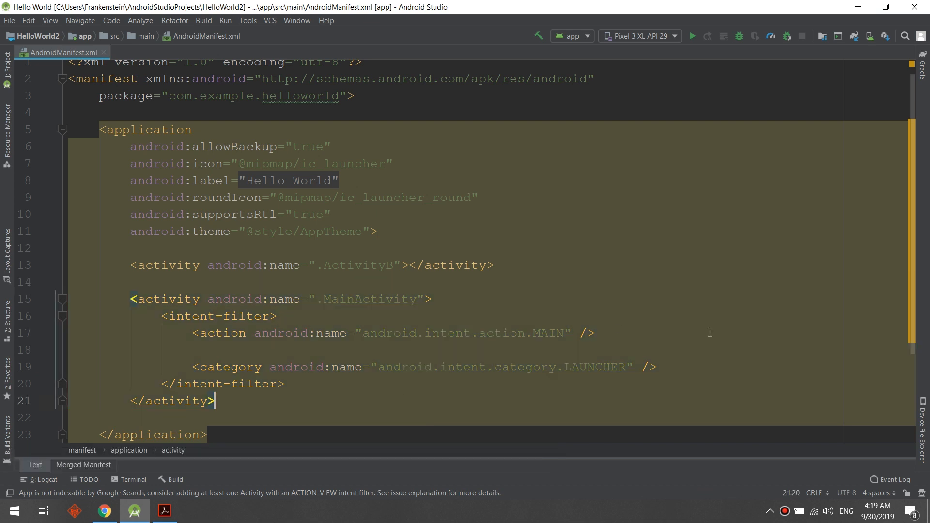
double_click(595, 367)
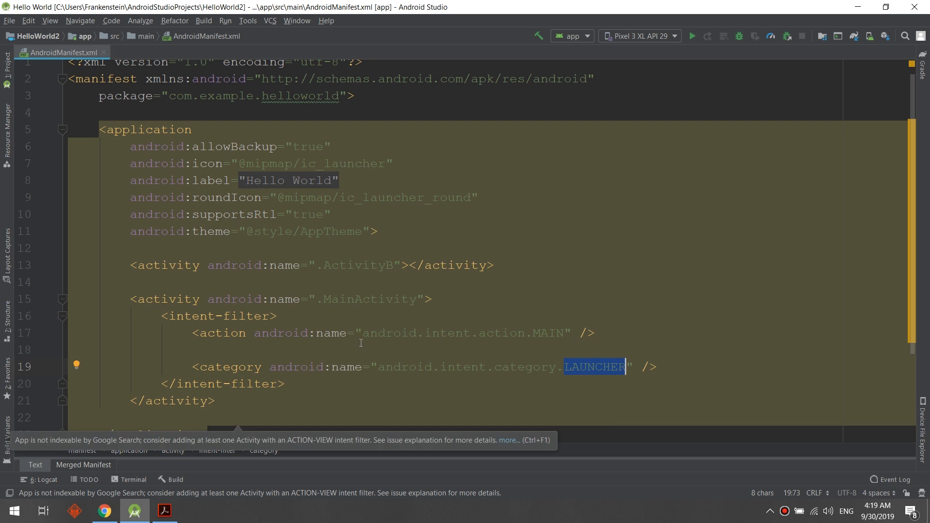
double_click(370, 299)
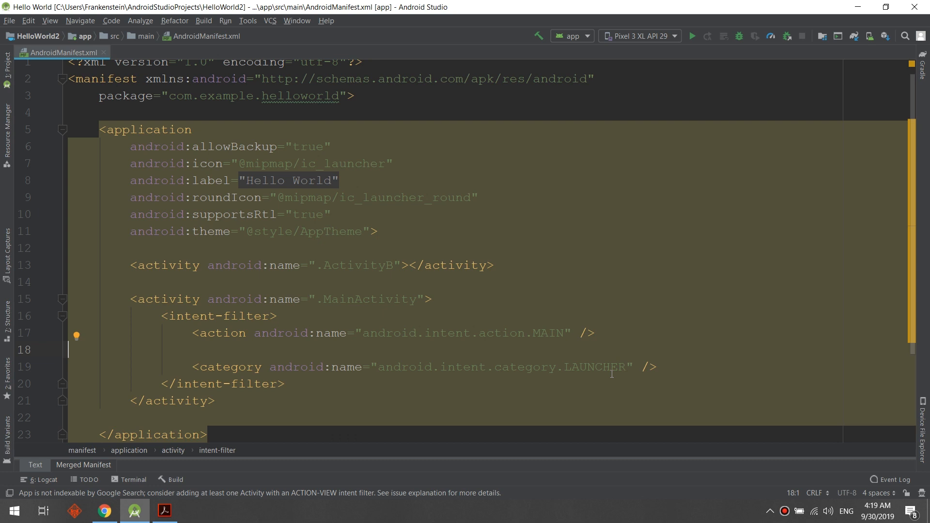
mouse_move(529, 332)
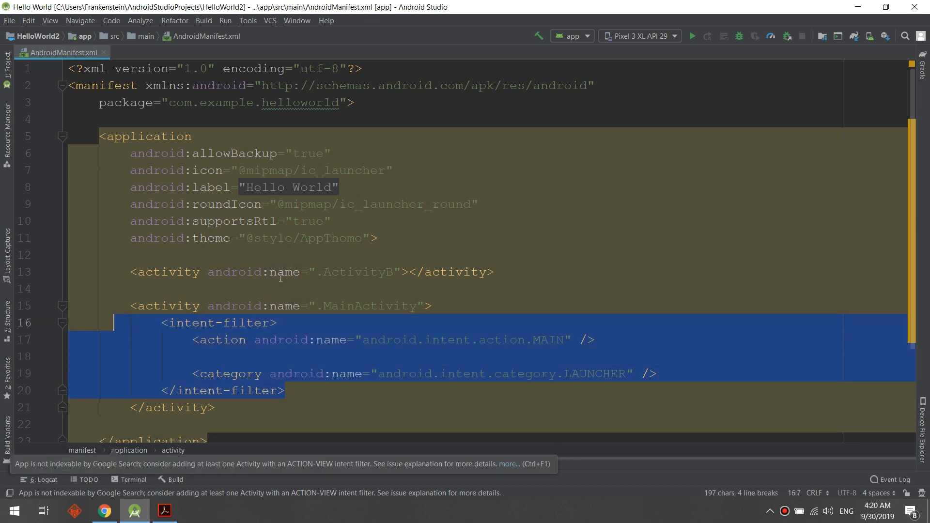
Step: Retype 'B' in the ActivityB name and bring up editing actions for the intent-filter
double_click(353, 272)
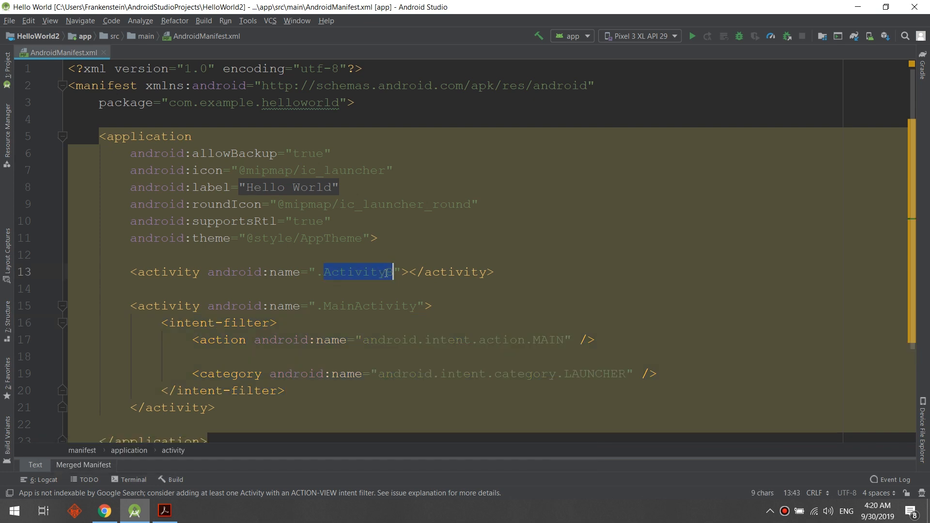
type("B")
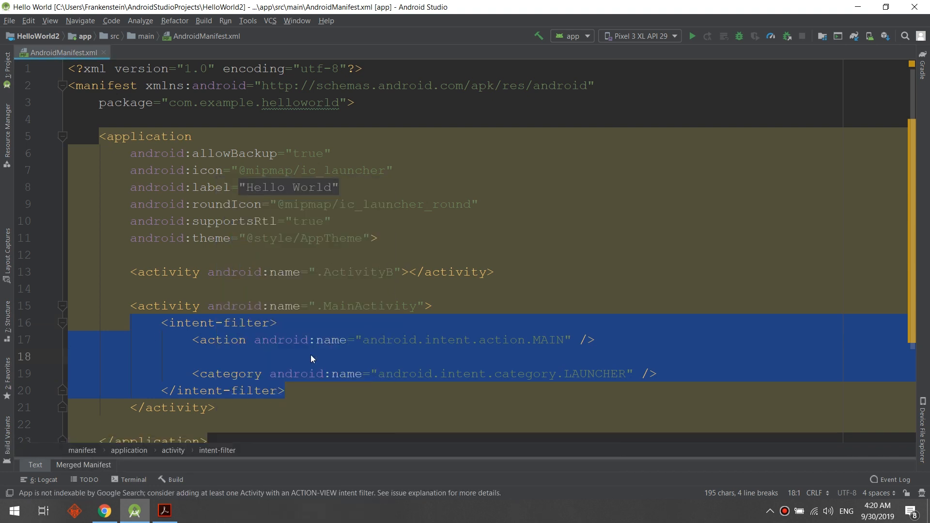
right_click(311, 358)
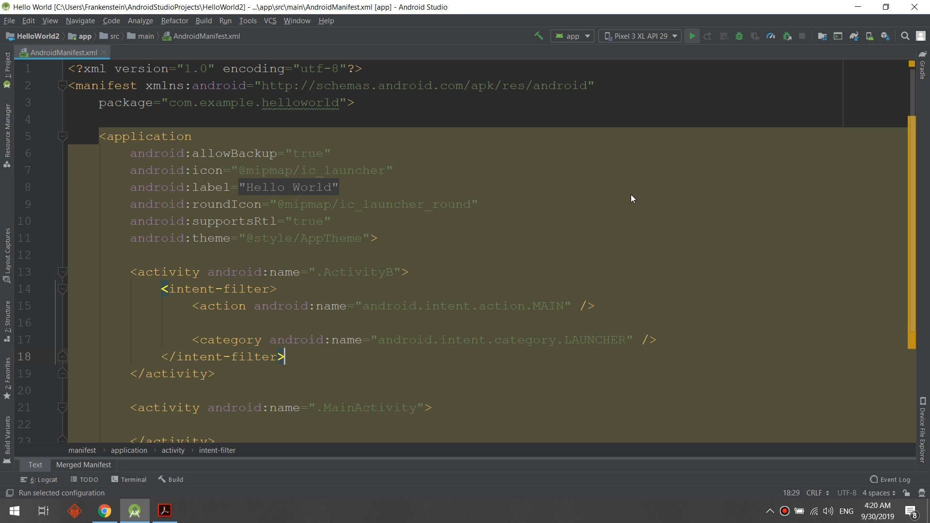
Step: Run the app on the emulator and cancel the HAXM warning dialog
left_click(692, 36)
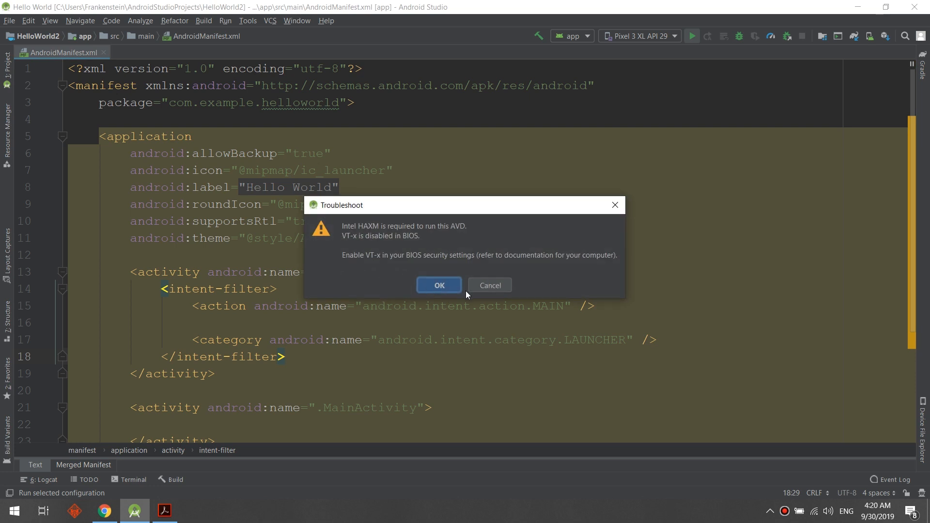
mouse_move(501, 286)
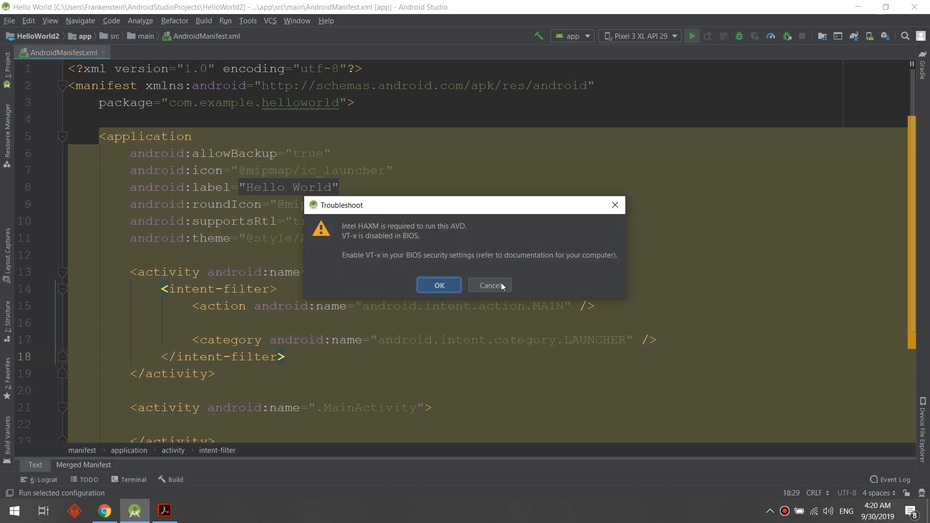
mouse_move(490, 285)
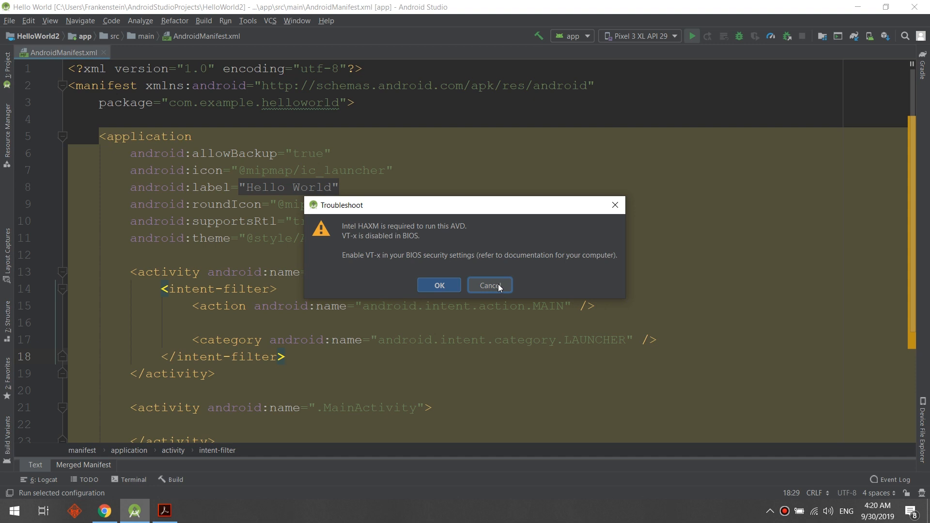
left_click(489, 285)
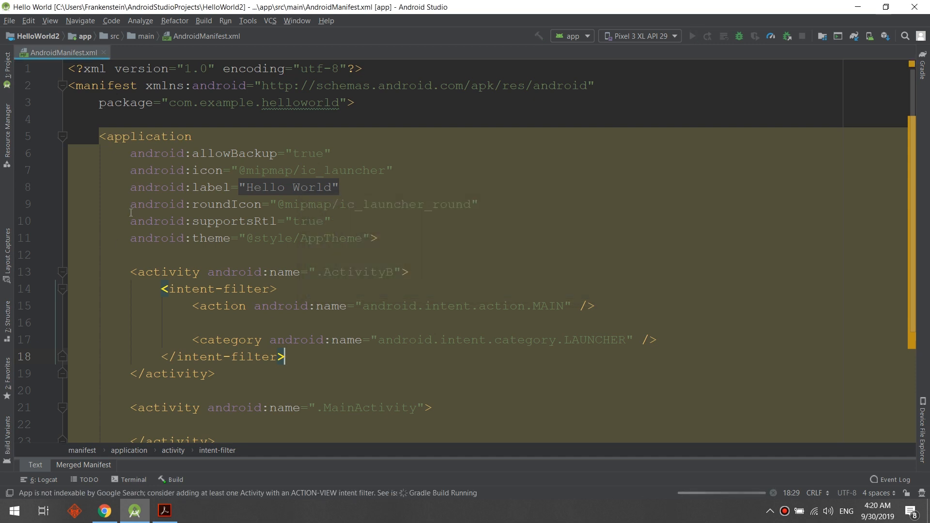
mouse_move(426, 272)
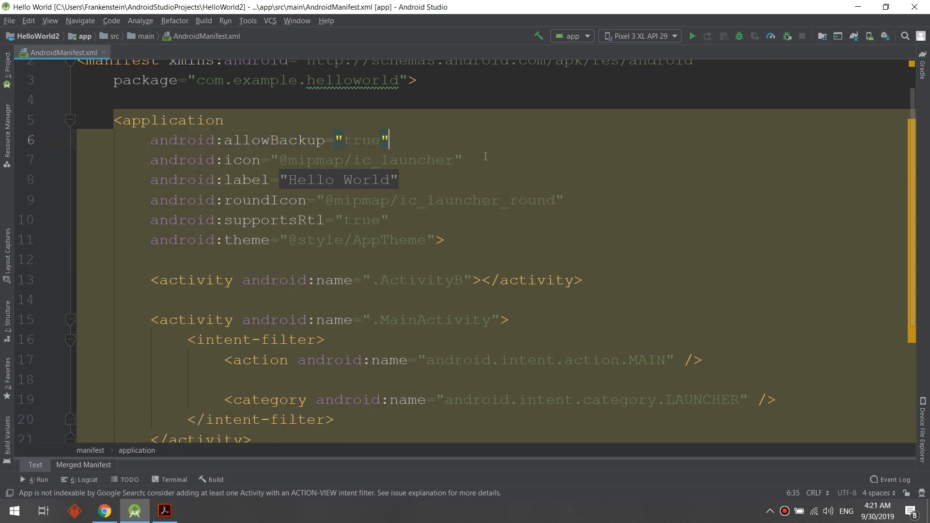
left_click(272, 159)
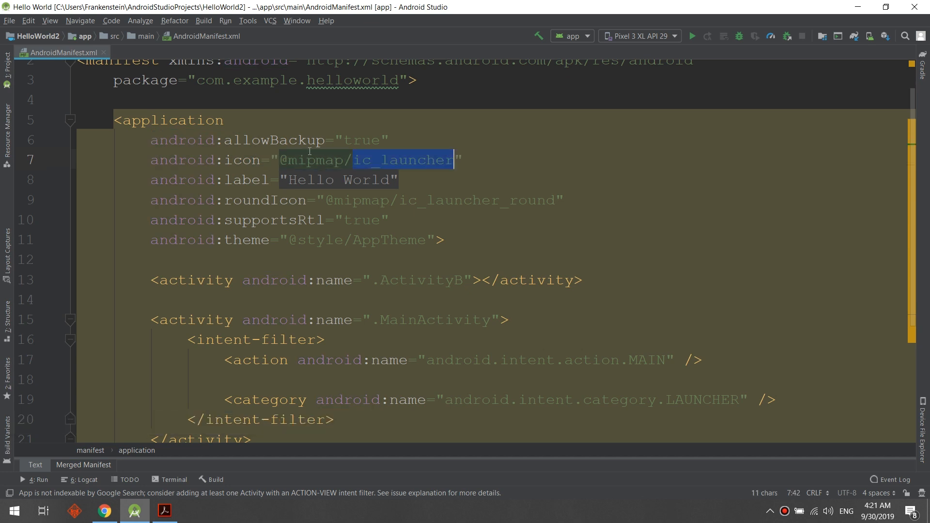
left_click(383, 160)
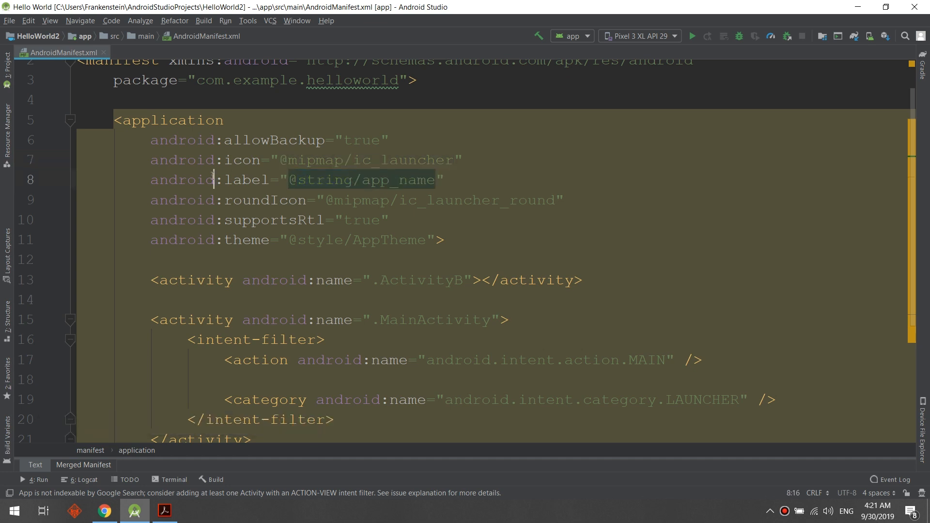
left_click(470, 200)
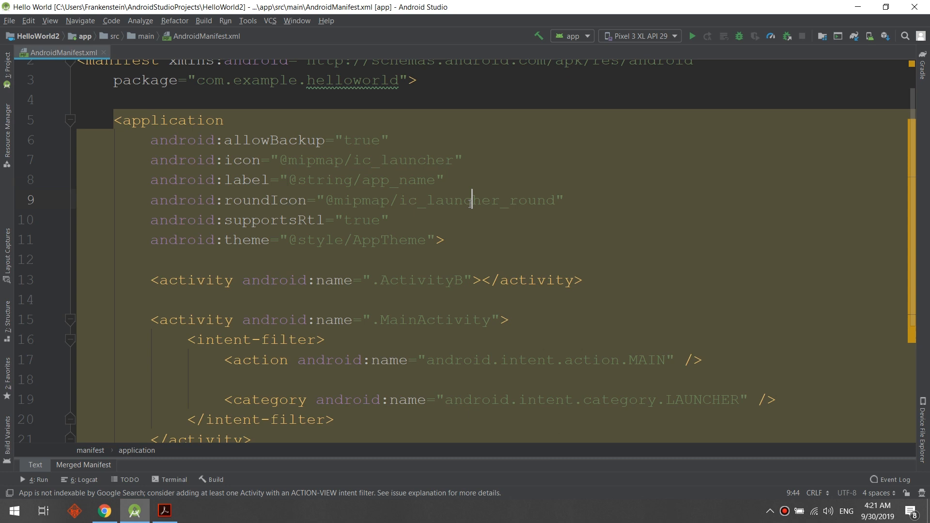
double_click(442, 200)
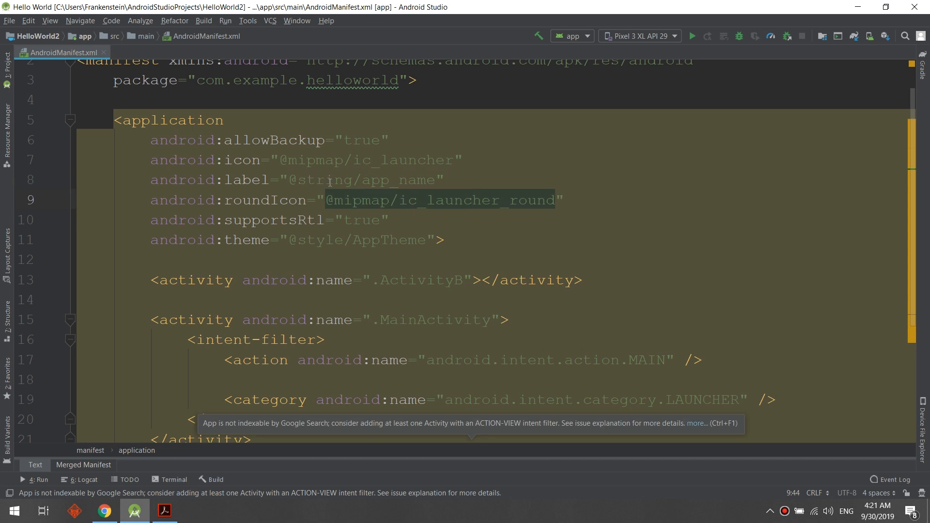
mouse_move(337, 183)
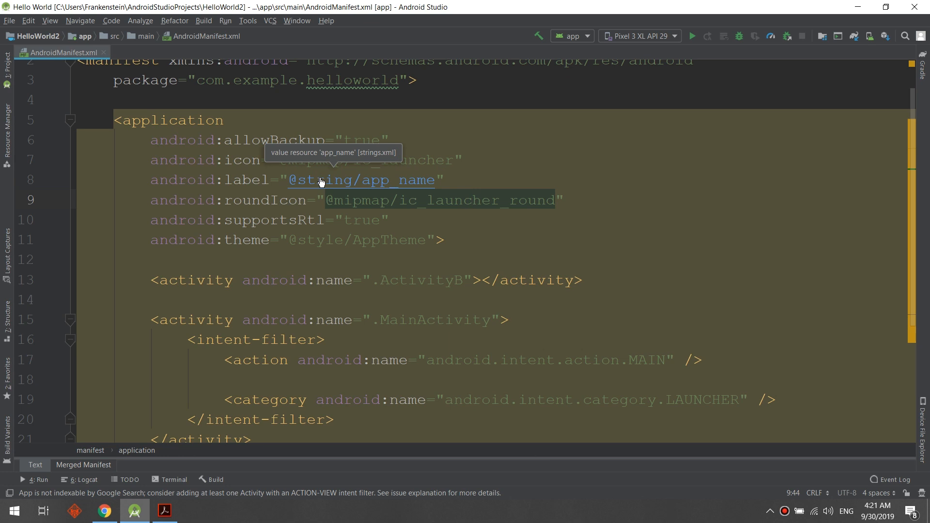
mouse_move(320, 185)
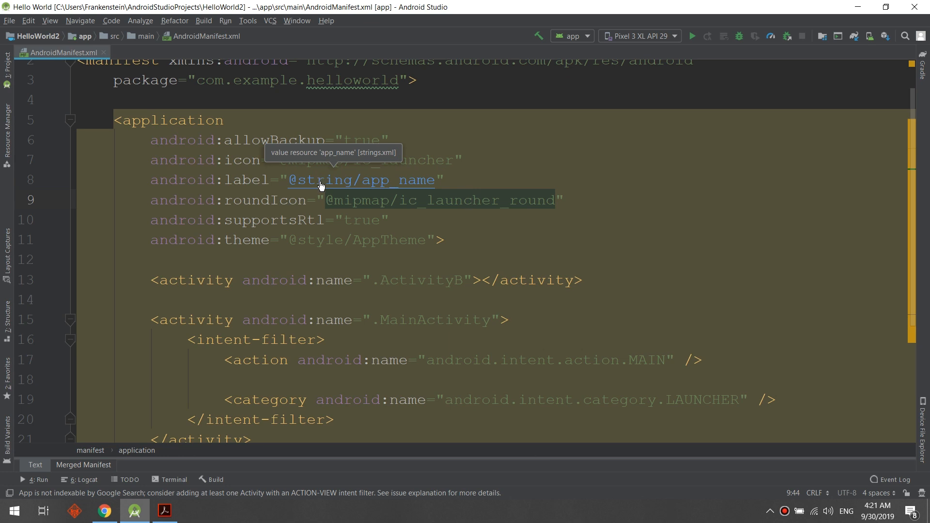
left_click(362, 180)
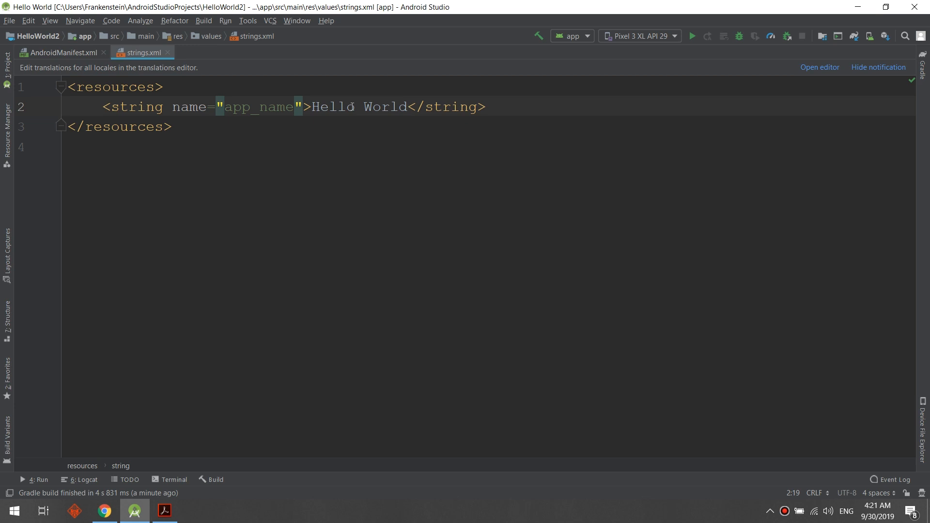
left_click(61, 53)
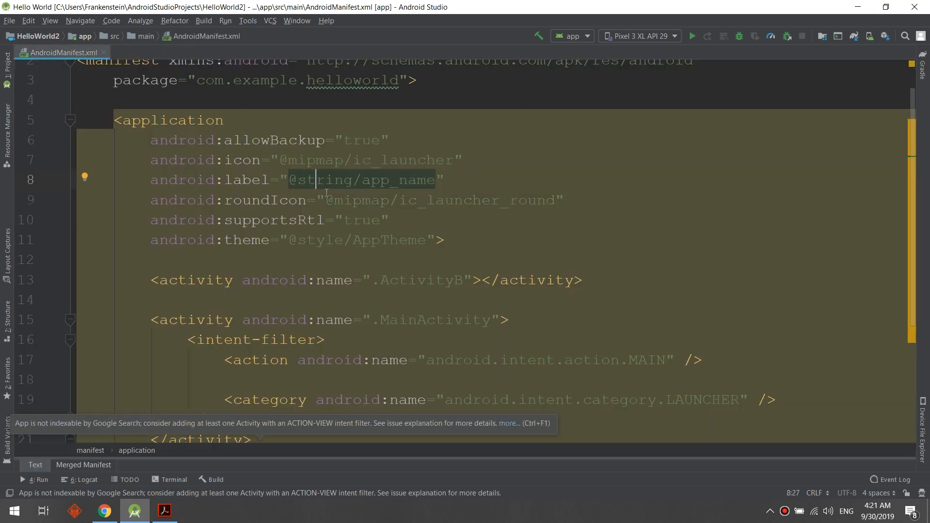
left_click(324, 201)
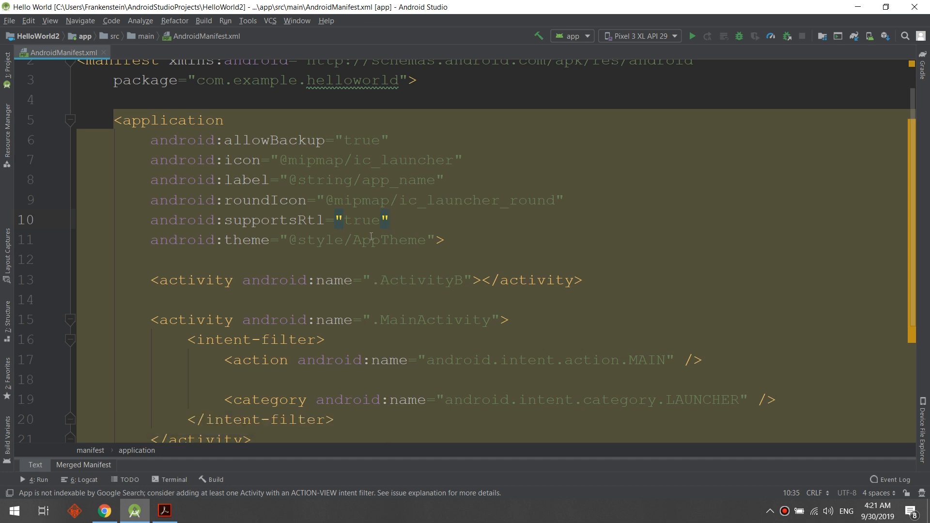
mouse_move(367, 201)
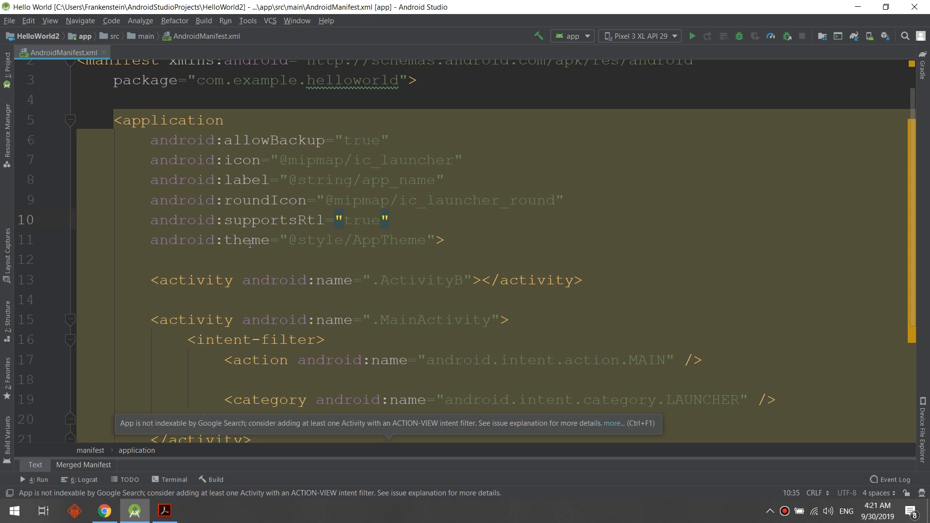
mouse_move(416, 248)
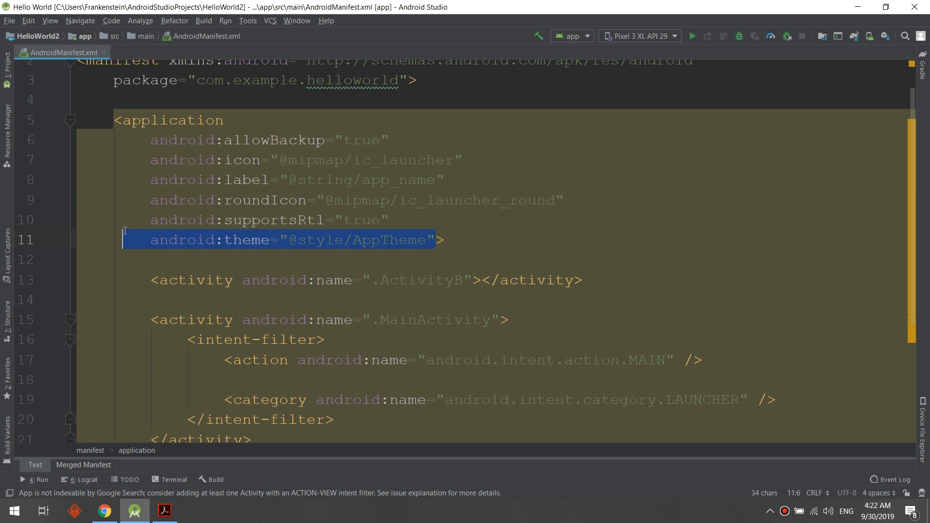
mouse_move(431, 240)
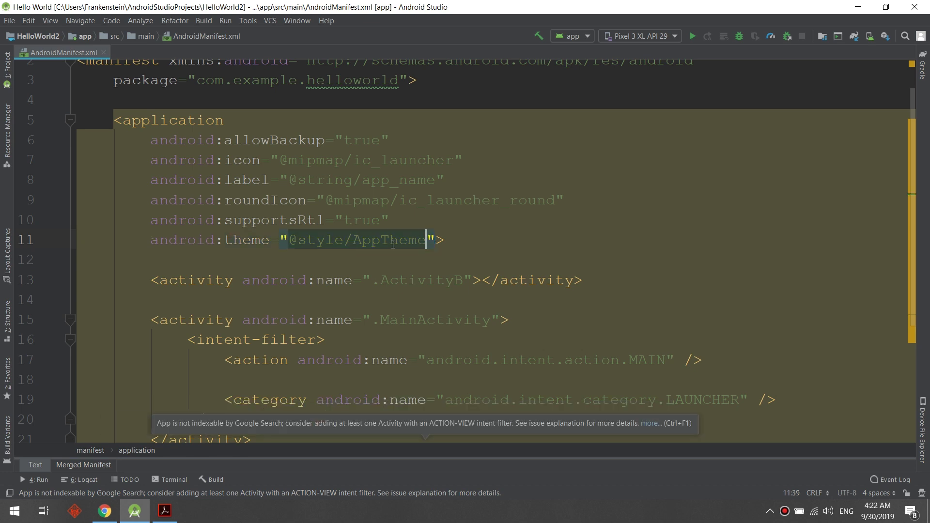
mouse_move(563, 238)
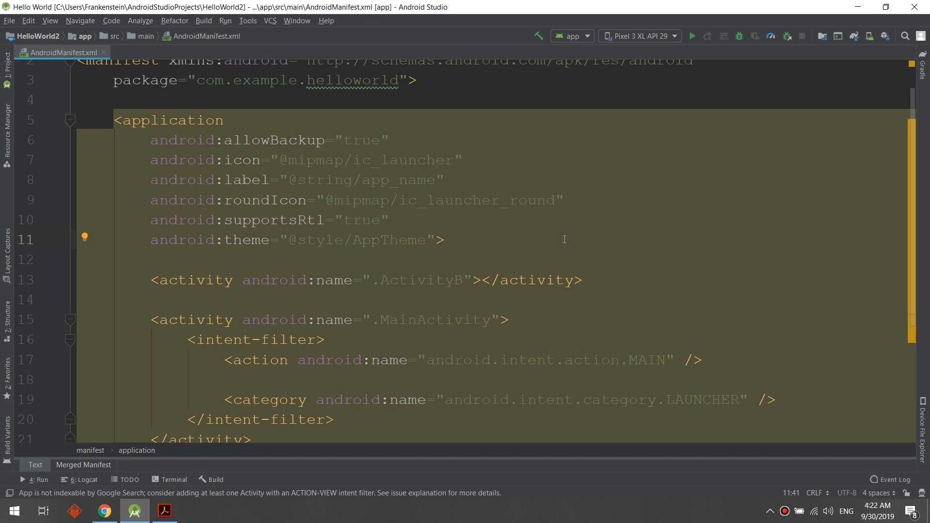
mouse_move(433, 243)
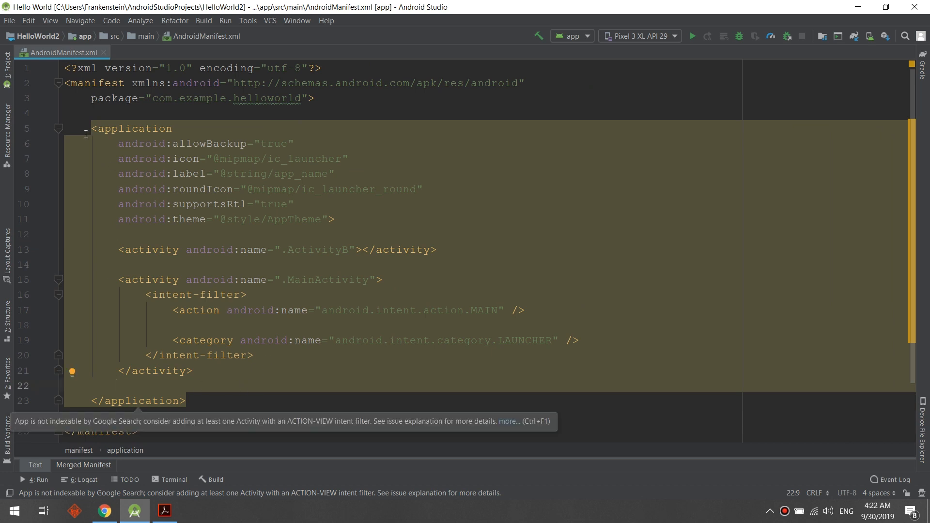
mouse_move(51, 84)
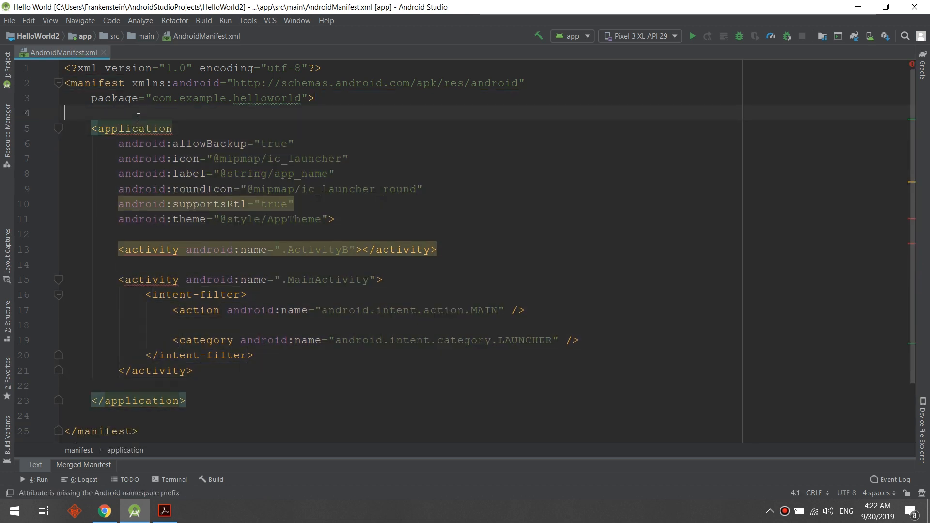
Step: Add a blank line above <application> and type '<Int' to start a new tag
key("enter")
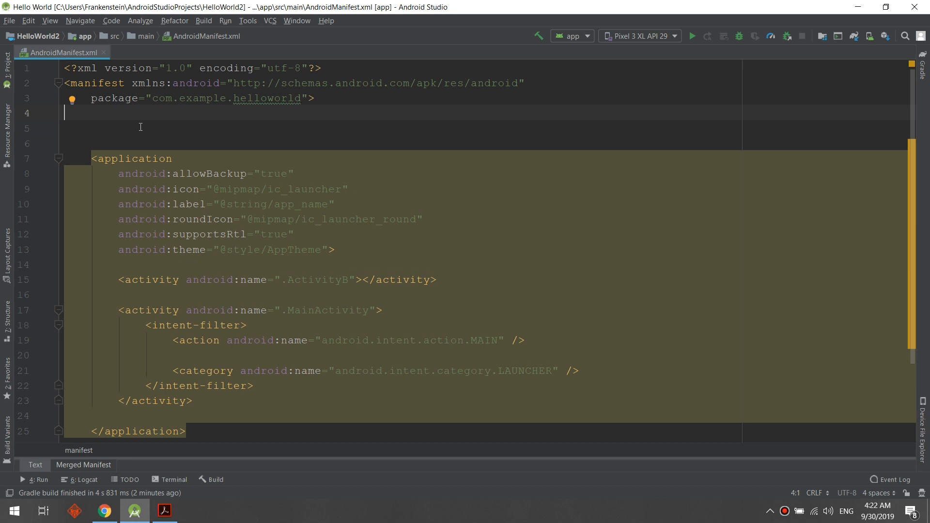
left_click(89, 128)
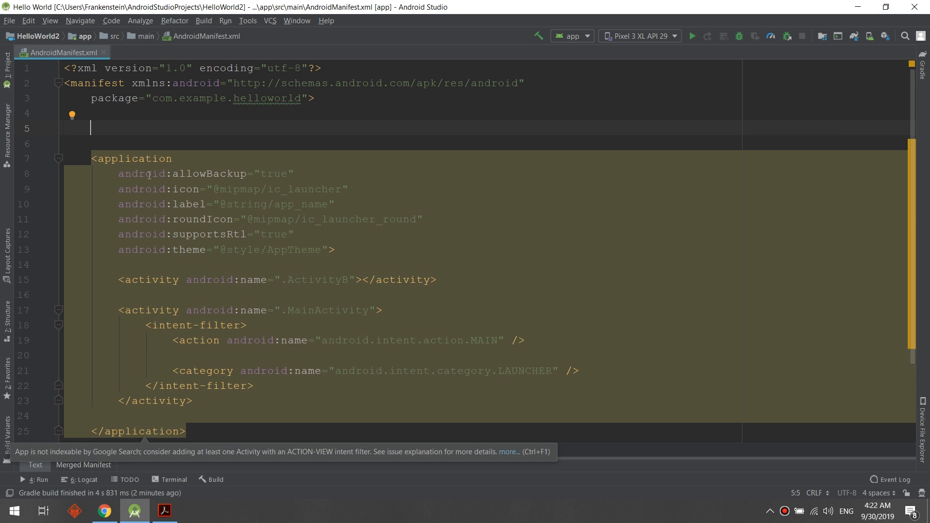
type("<permission android:name=\"")
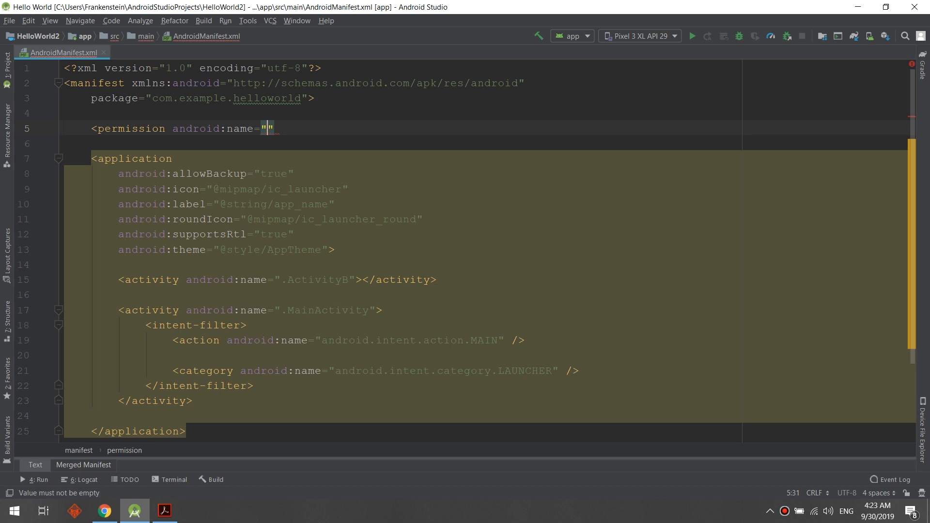
mouse_move(318, 129)
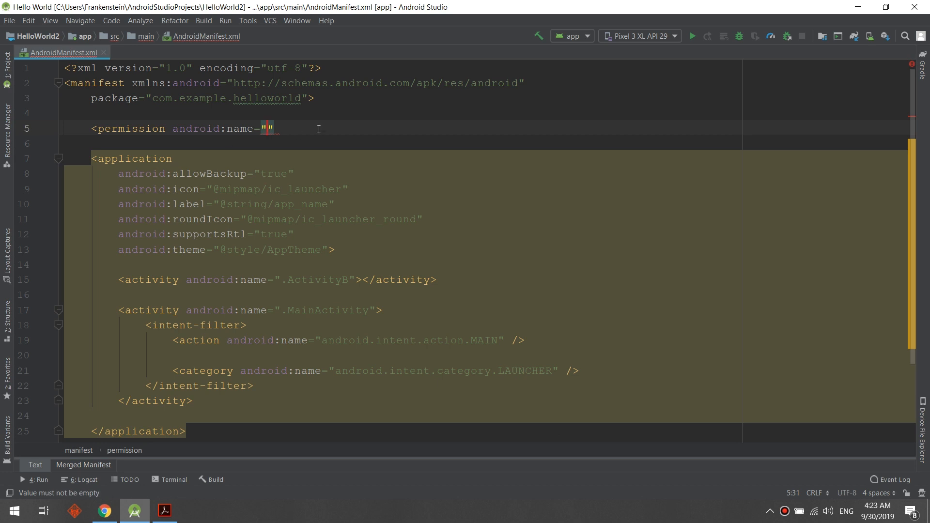
type("Int")
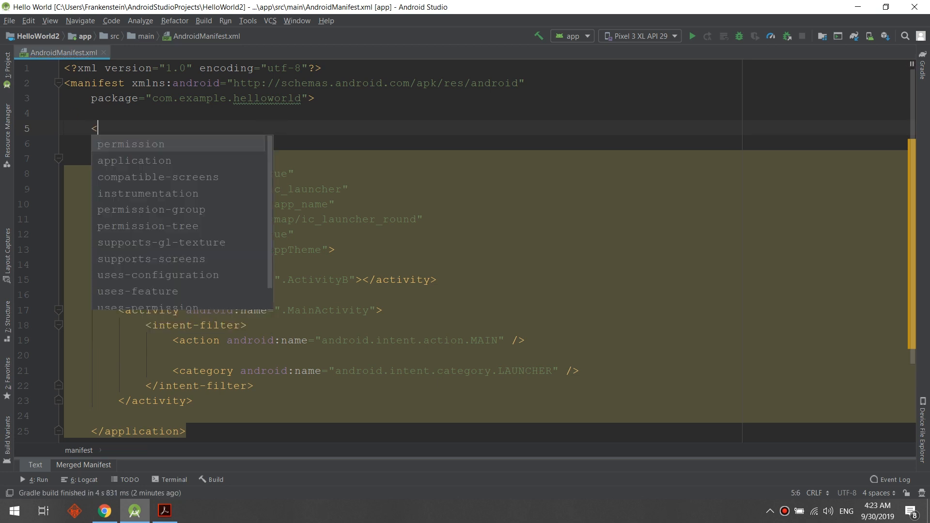
Step: Insert uses-permission from the 'uses' completion and browse the suggested permission names
type("uses")
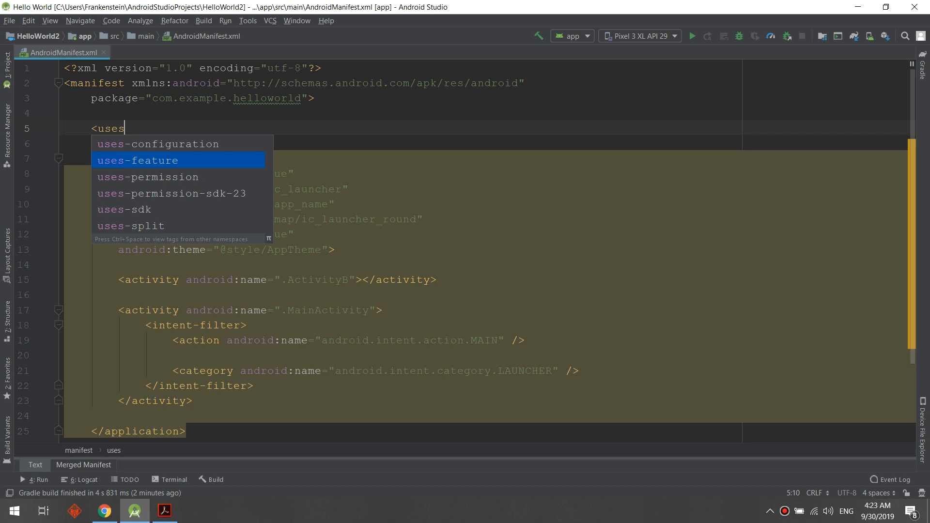
left_click(148, 176)
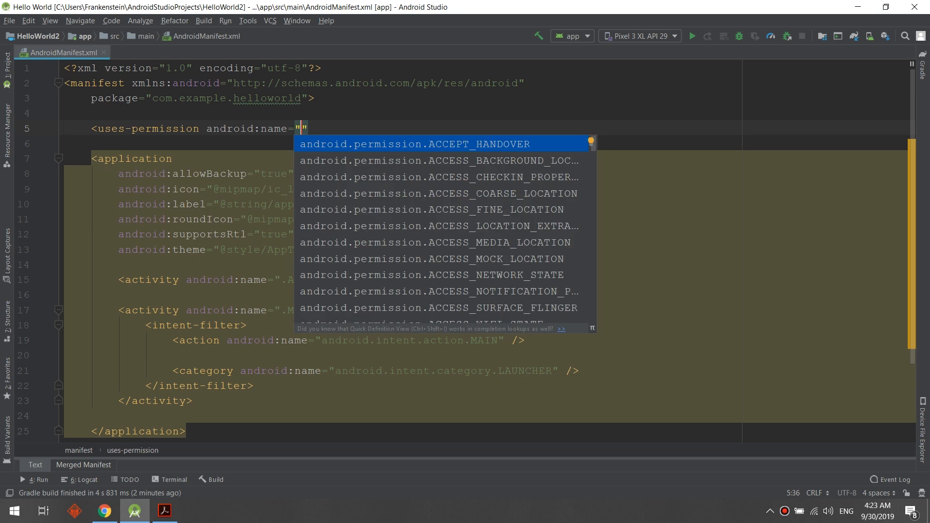
scroll("down", 3)
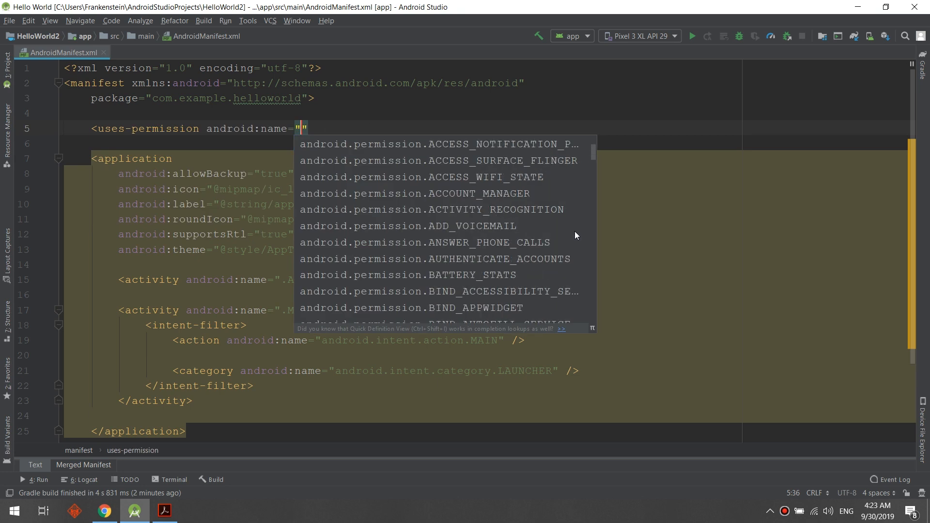
mouse_move(560, 181)
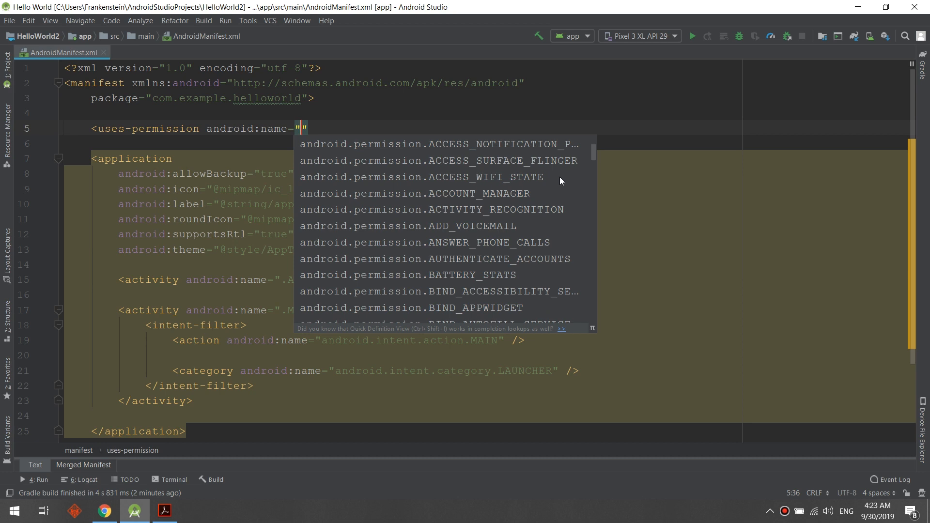
scroll("down", 3)
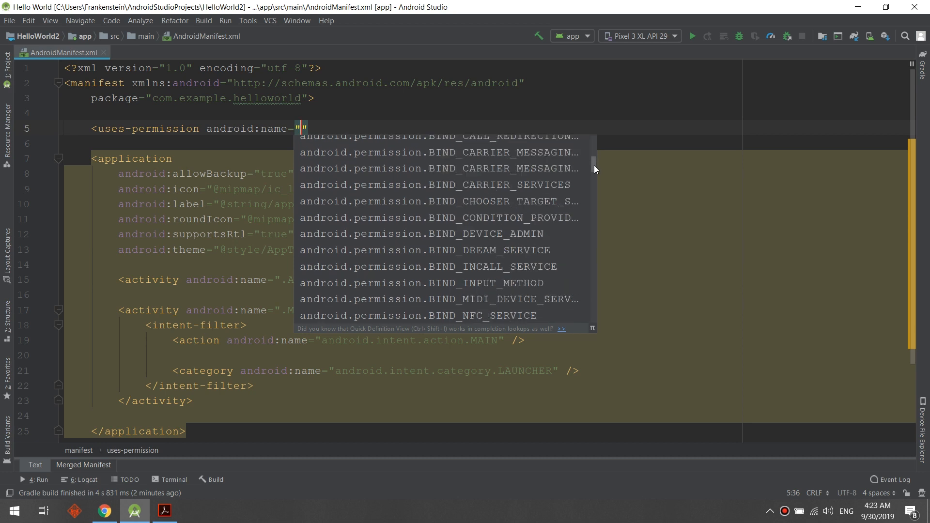
scroll("down", 3)
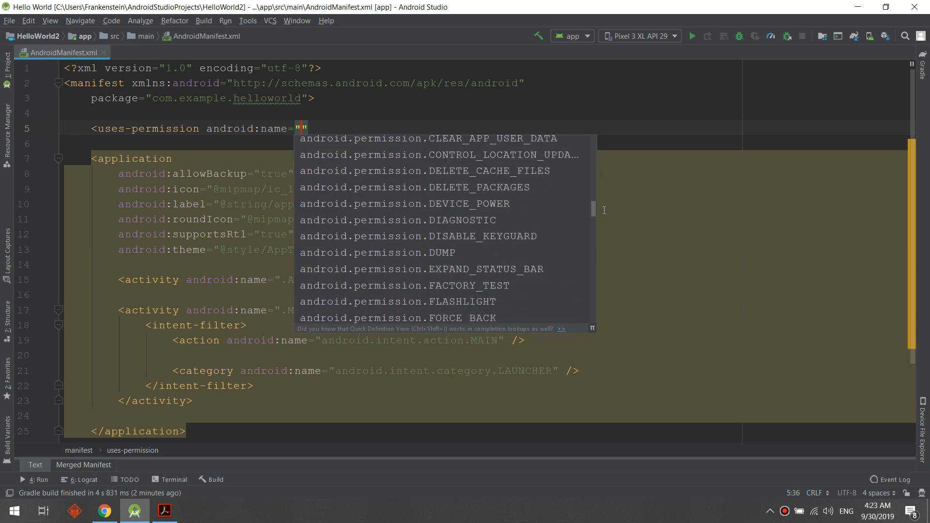
scroll("down", 3)
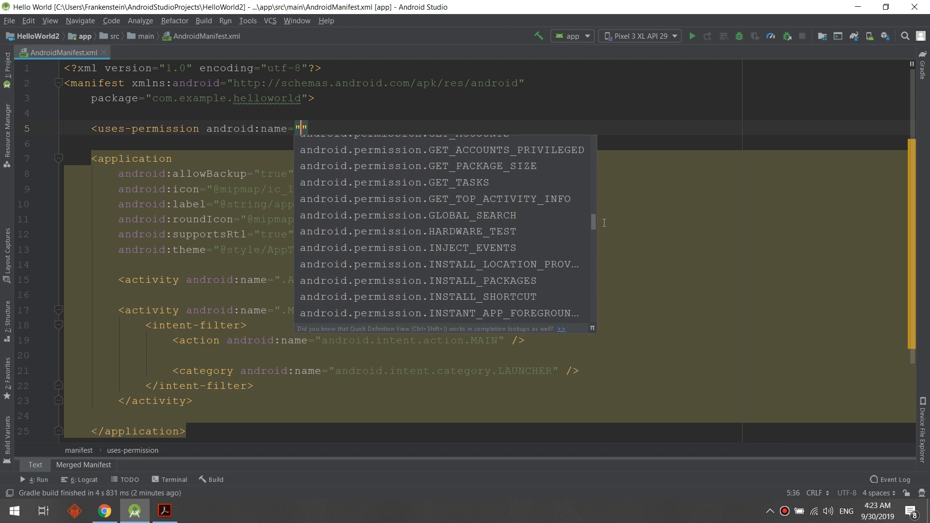
scroll("down", 3)
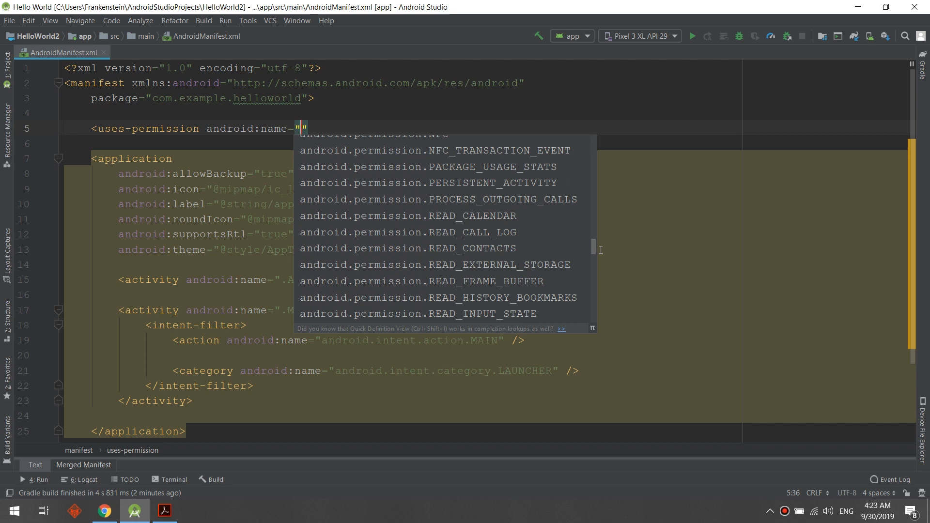
scroll("down", 3)
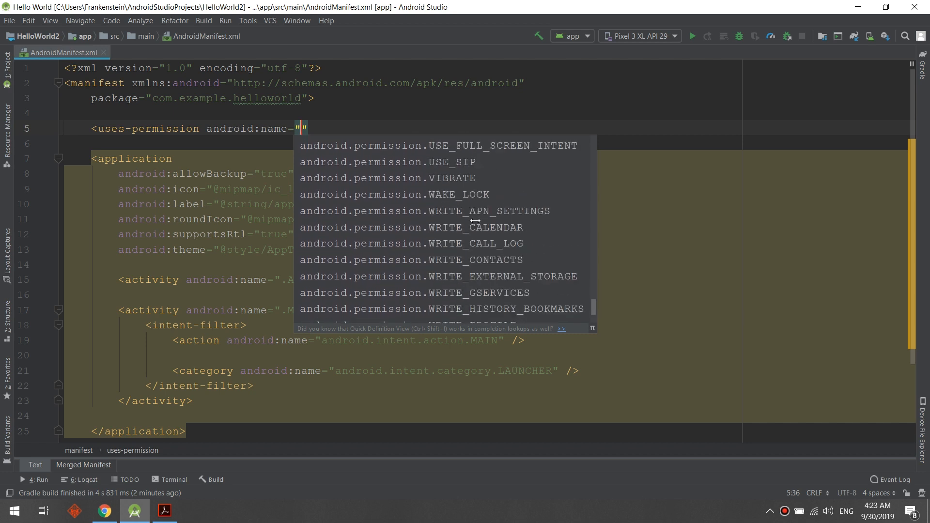
mouse_move(405, 144)
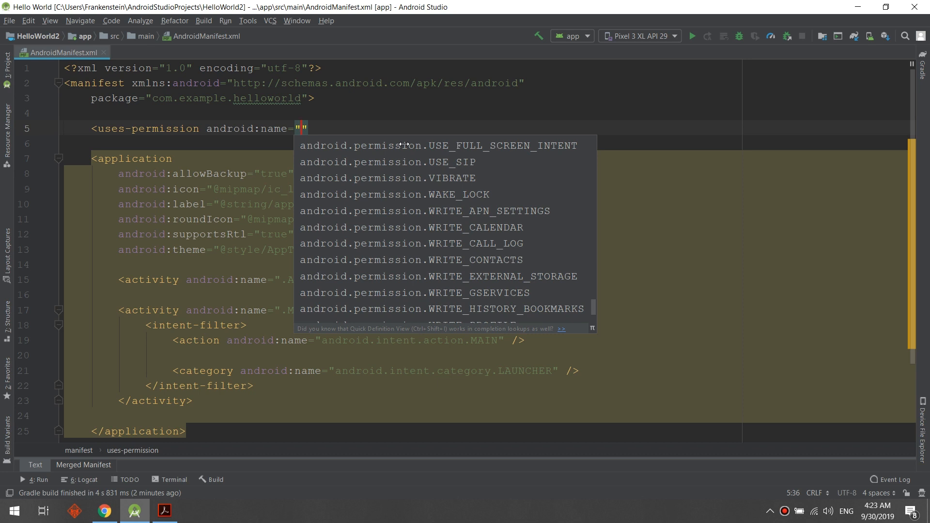
Step: Type 'Inter' to set the name to android.permission.INTERNET, then check line 5
type("Int")
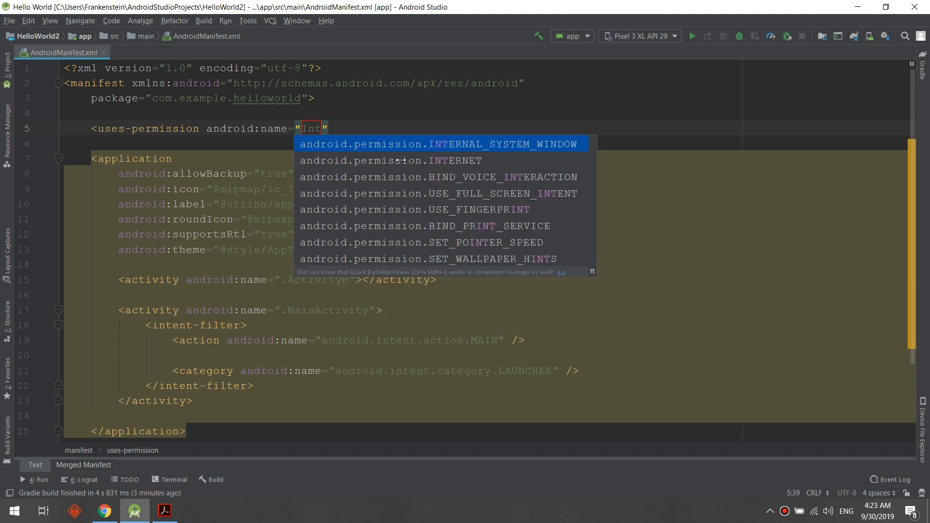
type("er")
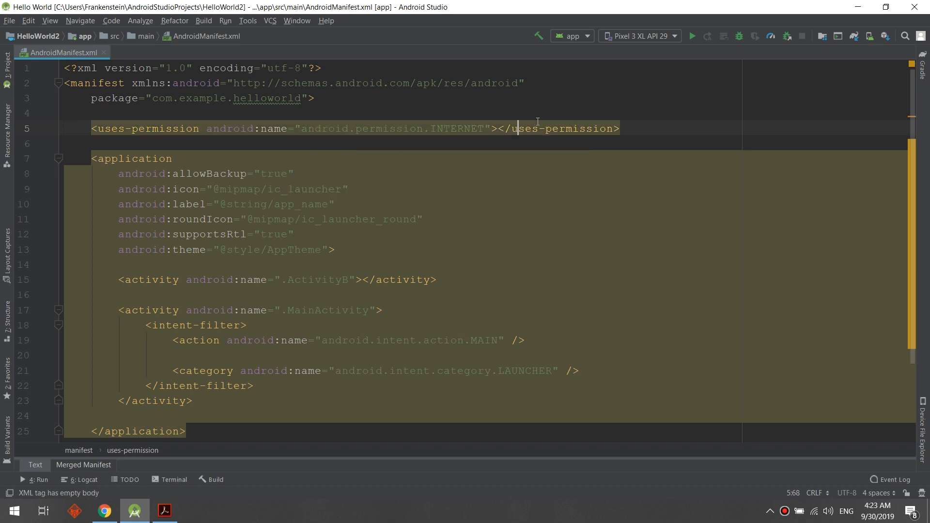
left_click(59, 128)
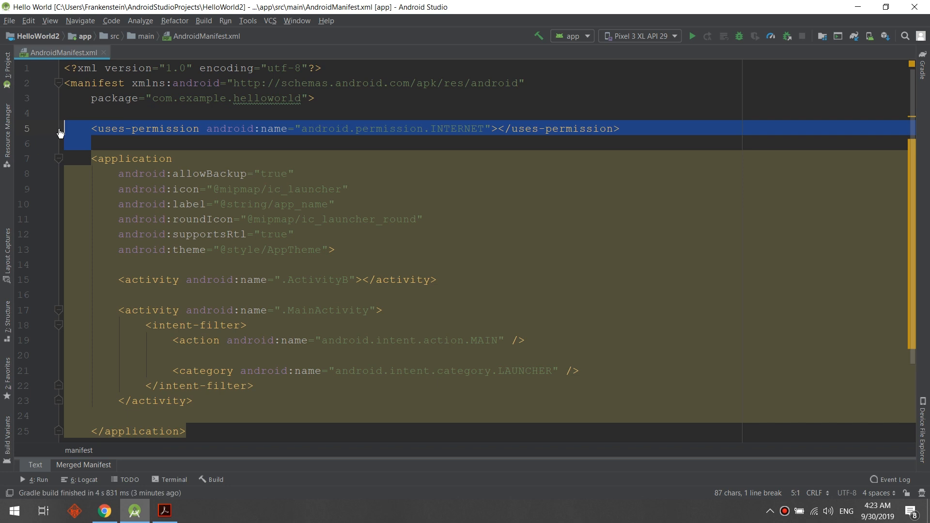
left_click(328, 128)
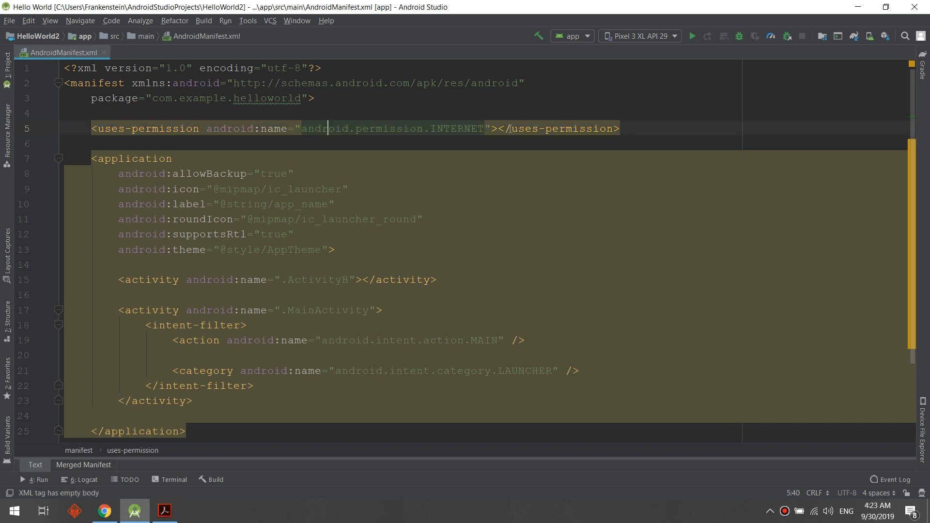